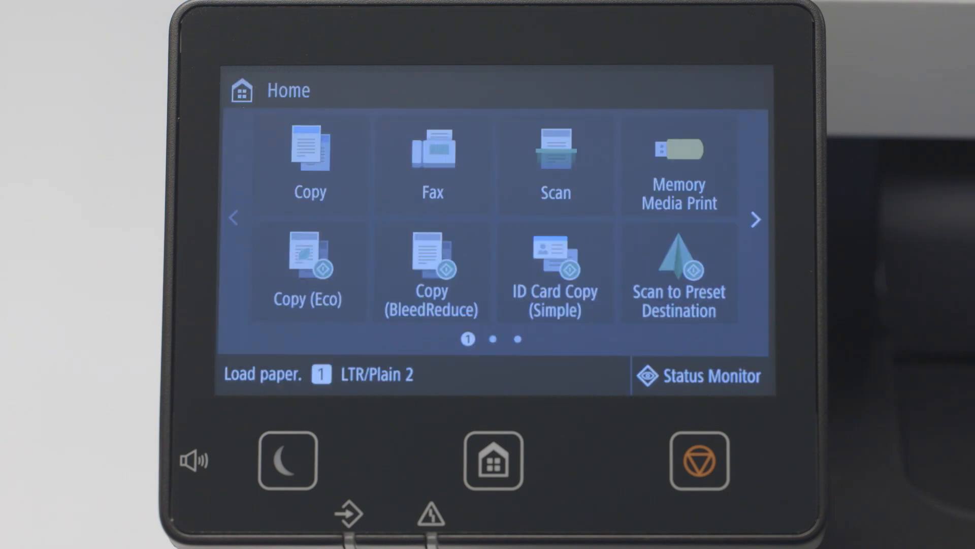
# Go to the second Home page and enter Menu to show the Preferences list.
pyautogui.click(286, 460)
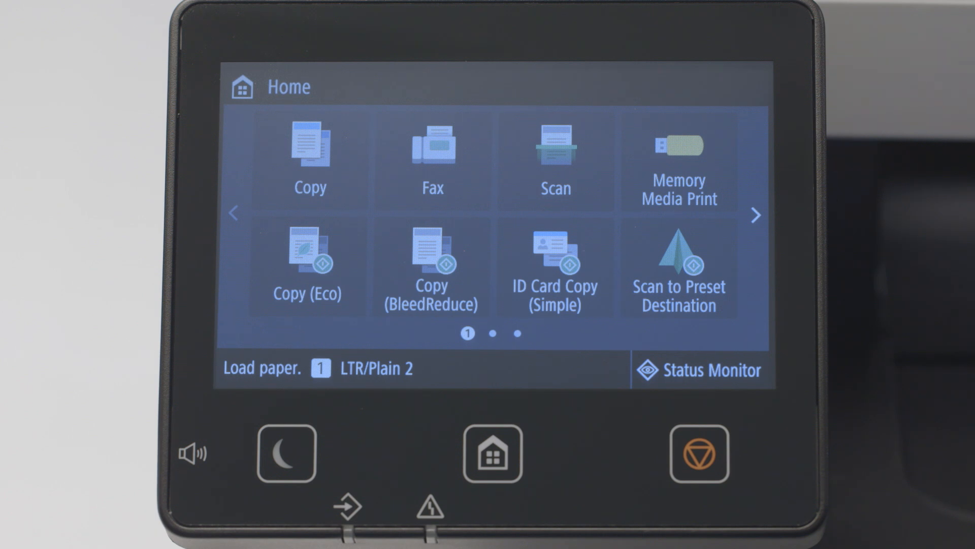
pyautogui.click(755, 214)
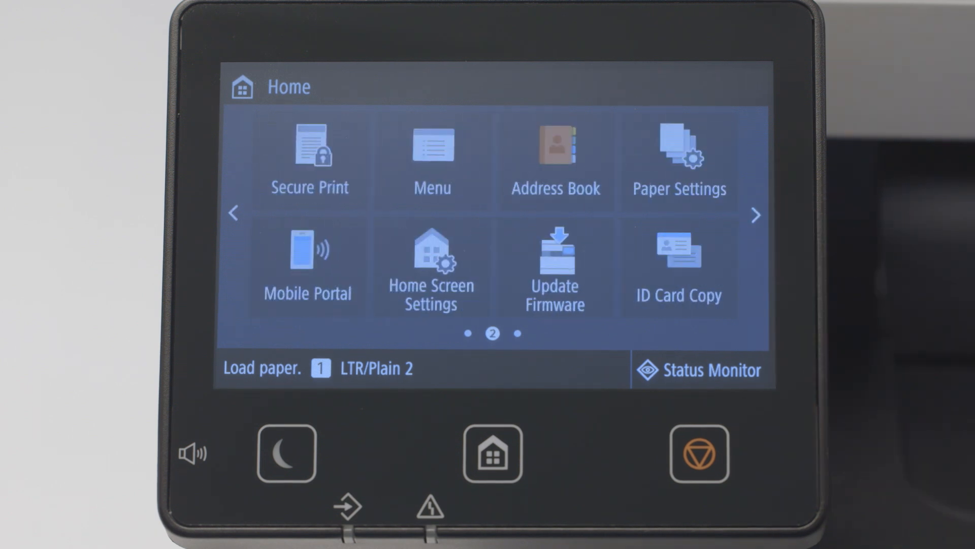
pyautogui.click(432, 146)
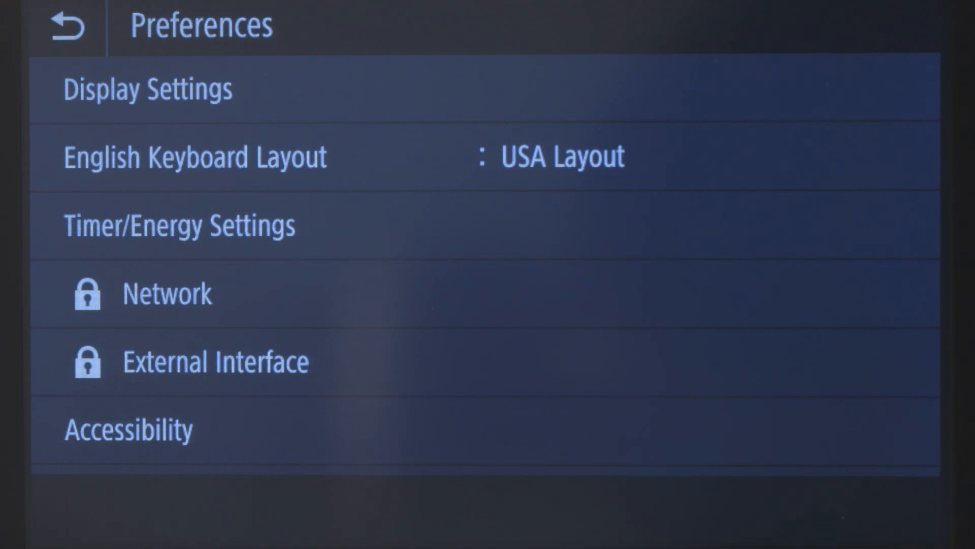
# Select Network in Preferences and log in with the System Manager ID and PIN.
pyautogui.click(168, 292)
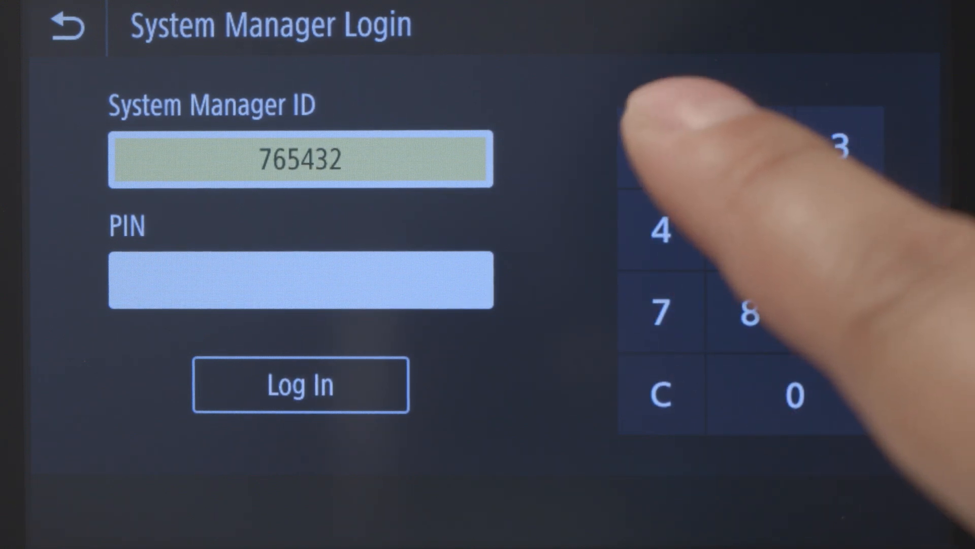
pyautogui.click(662, 147)
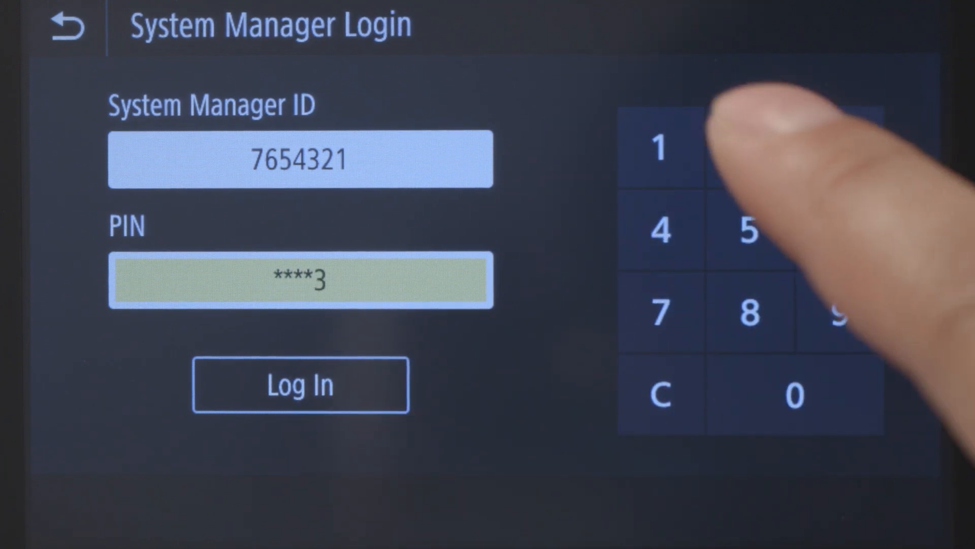
pyautogui.click(661, 147)
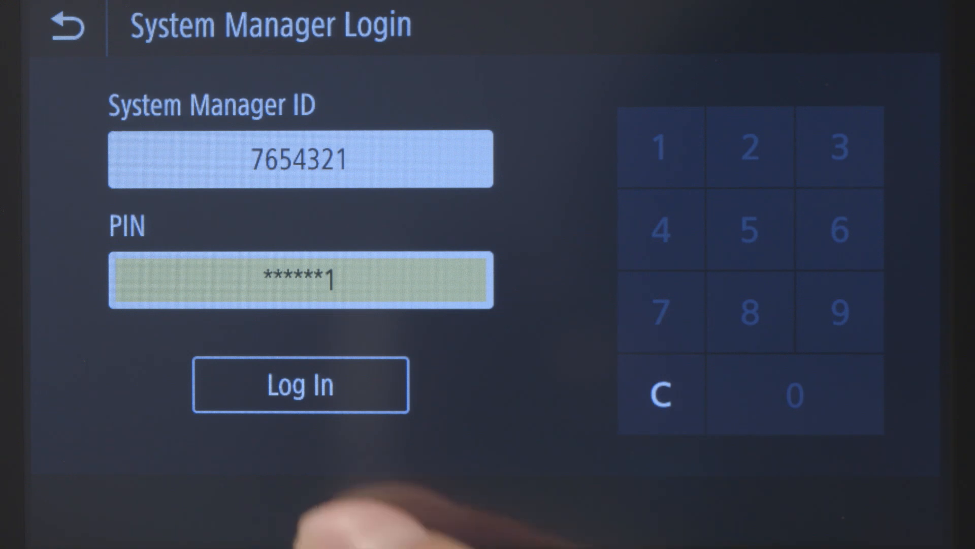
pyautogui.click(300, 385)
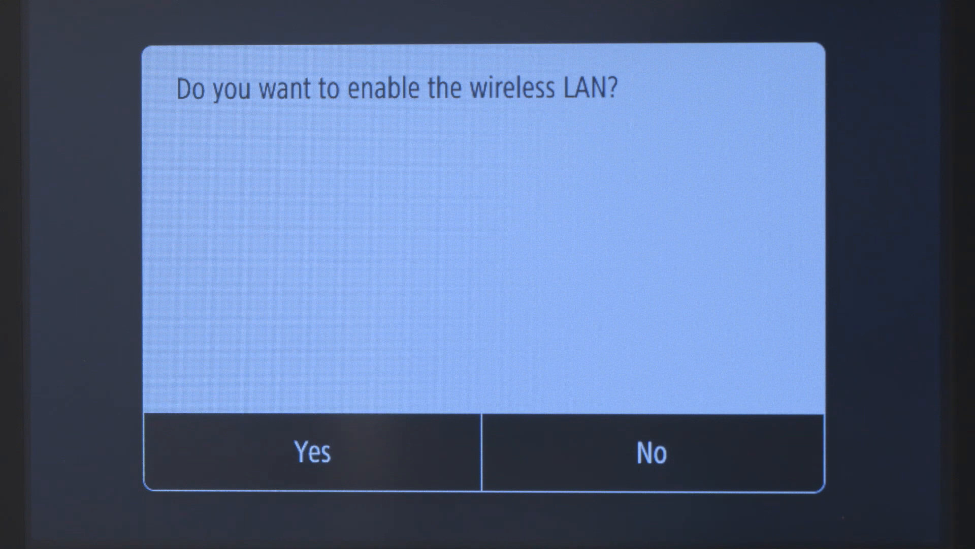
# Enable wireless LAN and acknowledge the refer-to-manual notice.
pyautogui.click(312, 452)
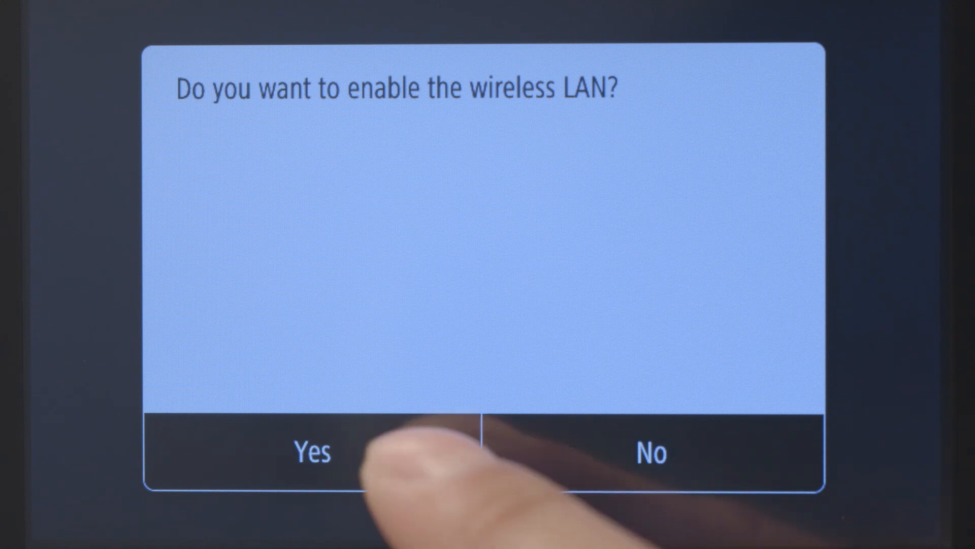
pyautogui.click(312, 452)
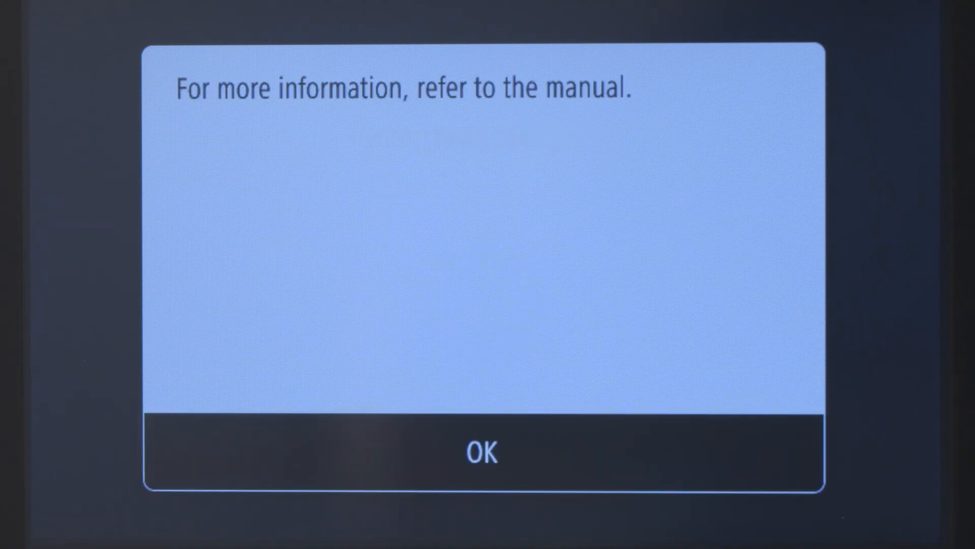
pyautogui.click(482, 452)
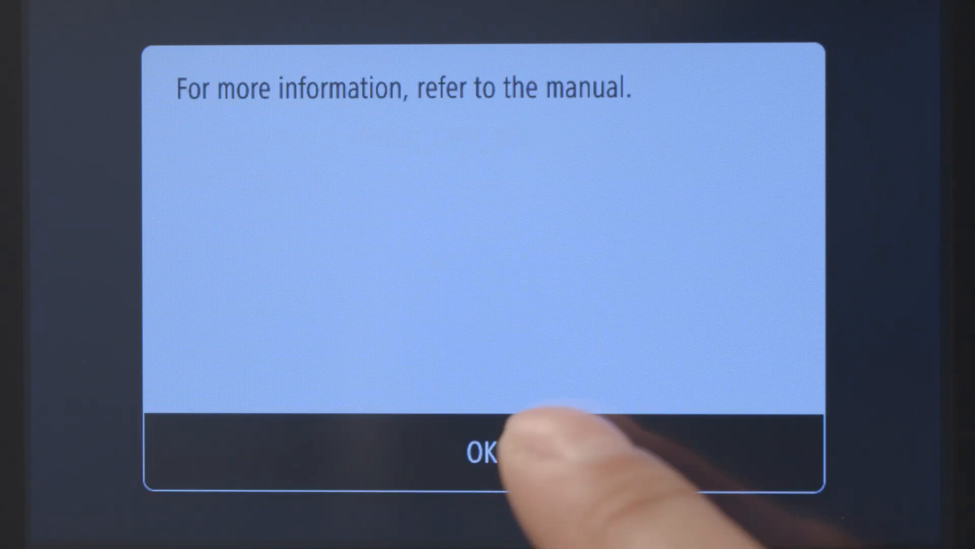
pyautogui.click(484, 452)
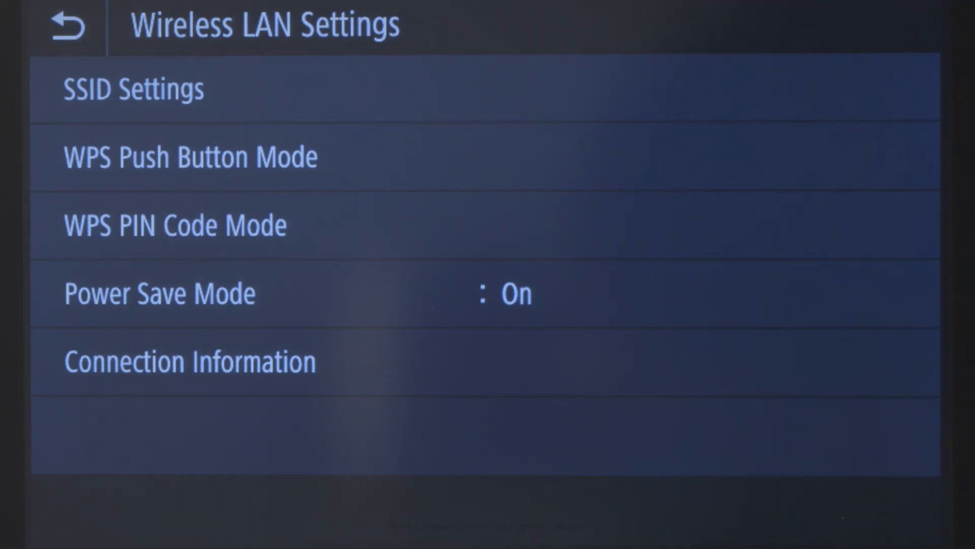
# Go to SSID Settings > Select Access Point to list nearby networks.
pyautogui.click(134, 89)
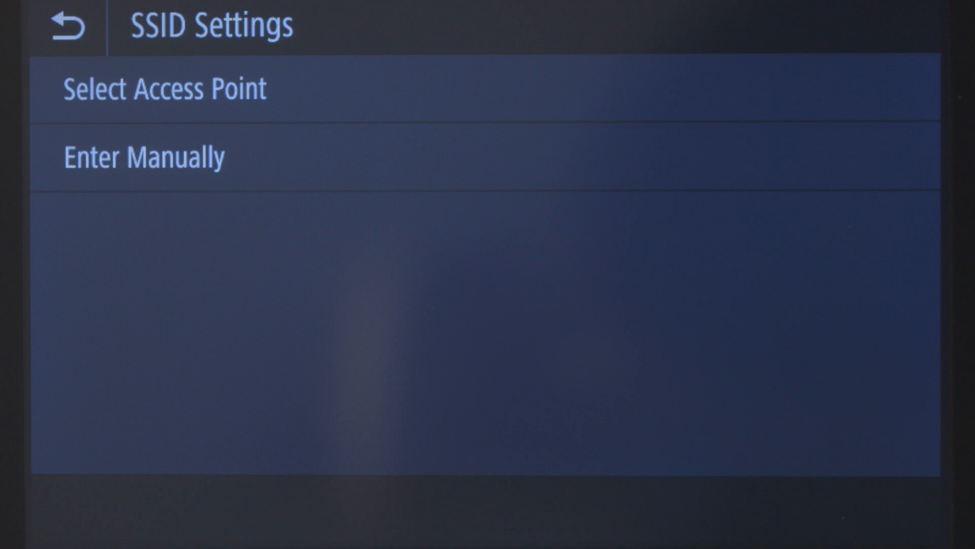
pyautogui.click(164, 88)
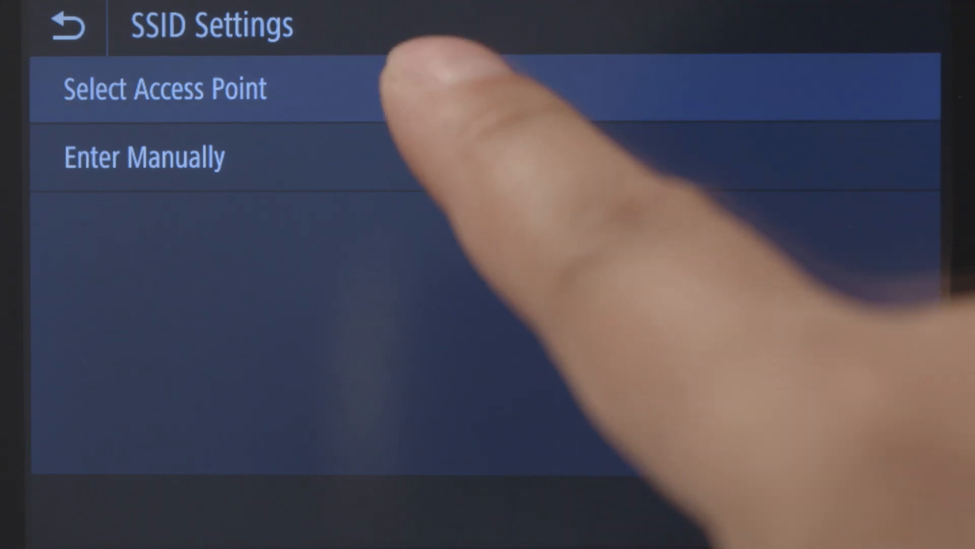
pyautogui.click(164, 88)
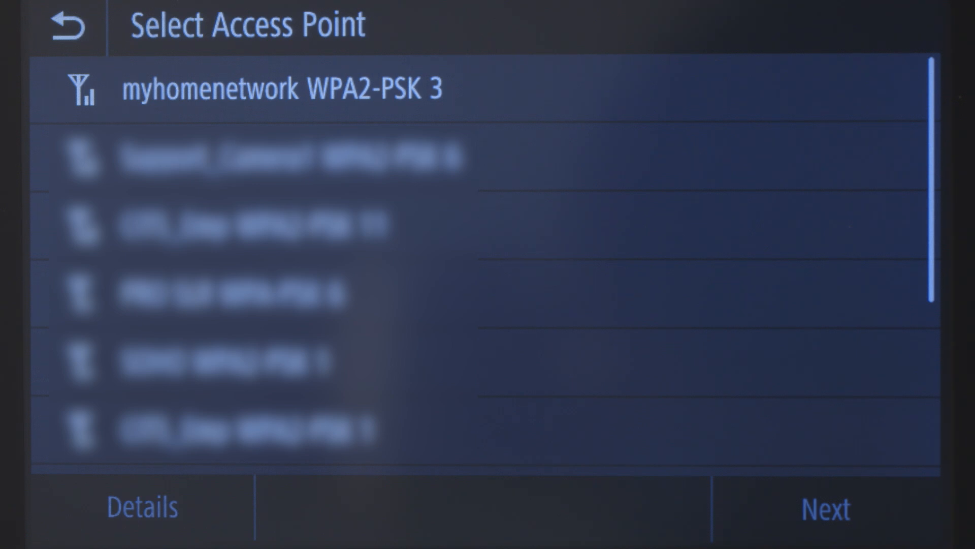
# Select the myhomenetwork access point and proceed to network key entry.
pyautogui.click(280, 88)
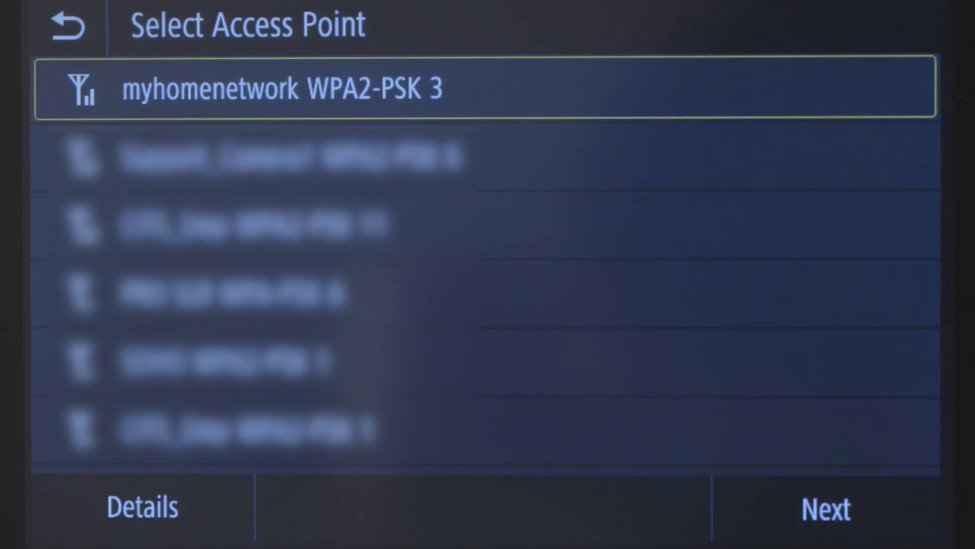
pyautogui.click(825, 506)
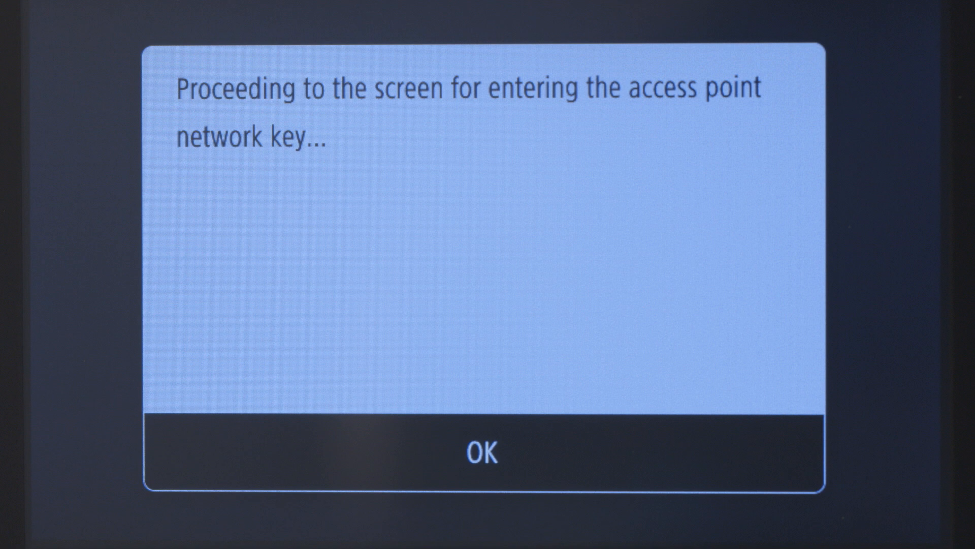
pyautogui.click(482, 452)
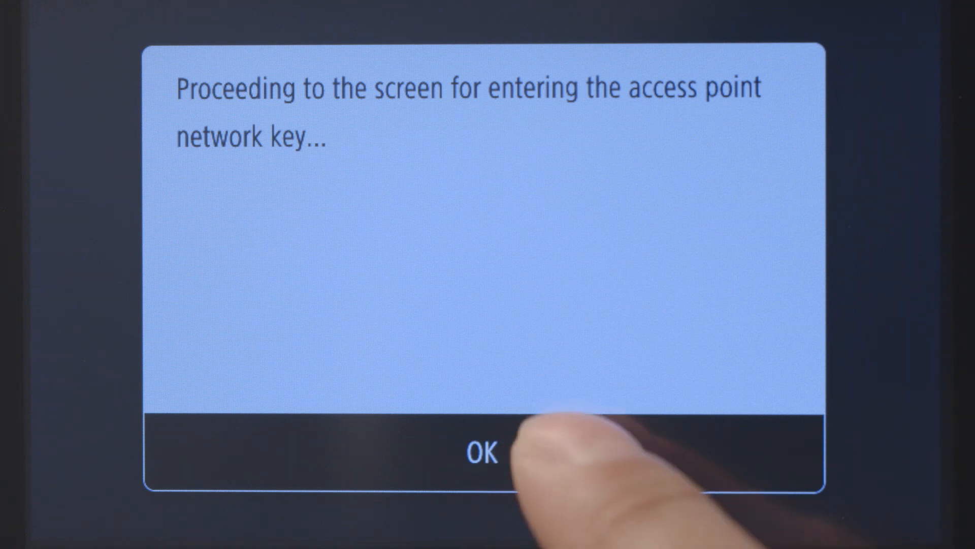
pyautogui.click(482, 451)
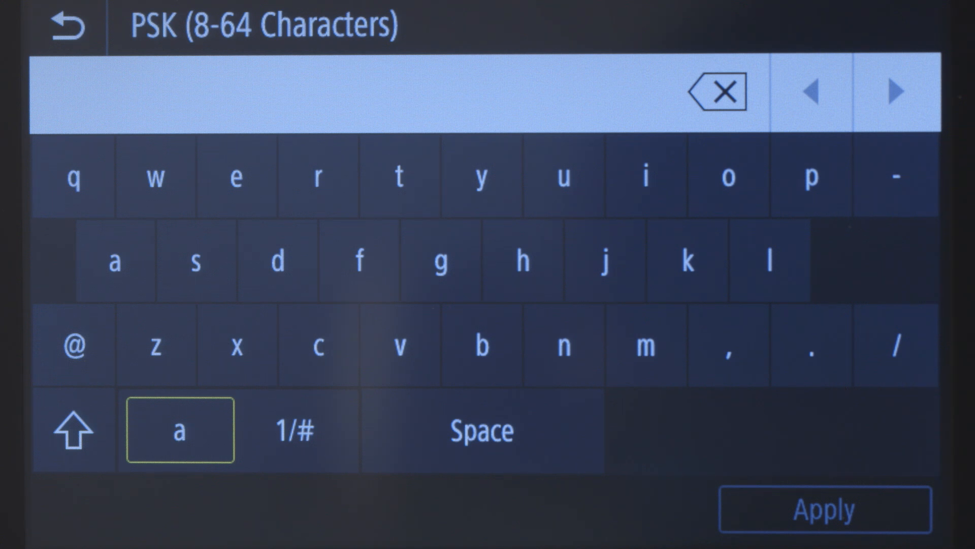
# Enter the PSK network key with capitals, numbers and symbols, and apply it.
pyautogui.click(72, 430)
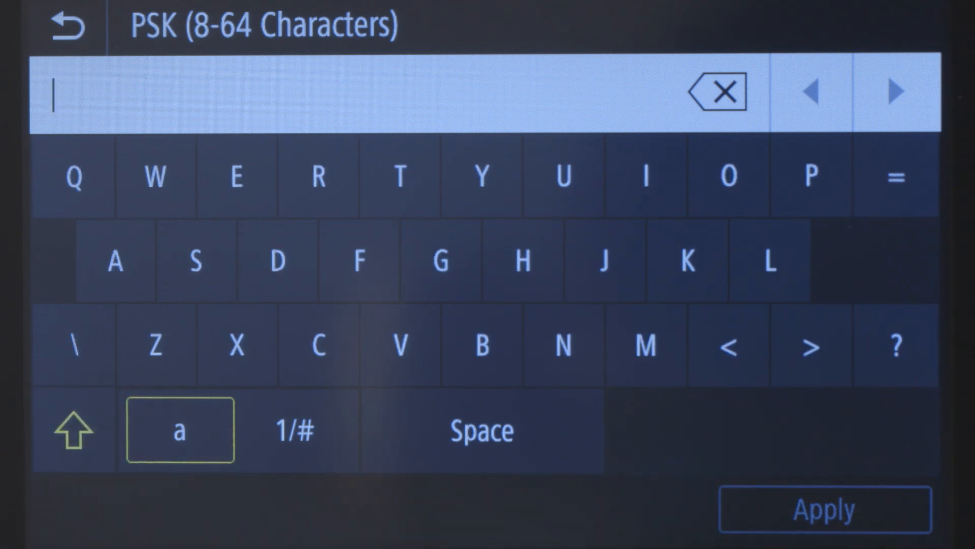
pyautogui.click(291, 429)
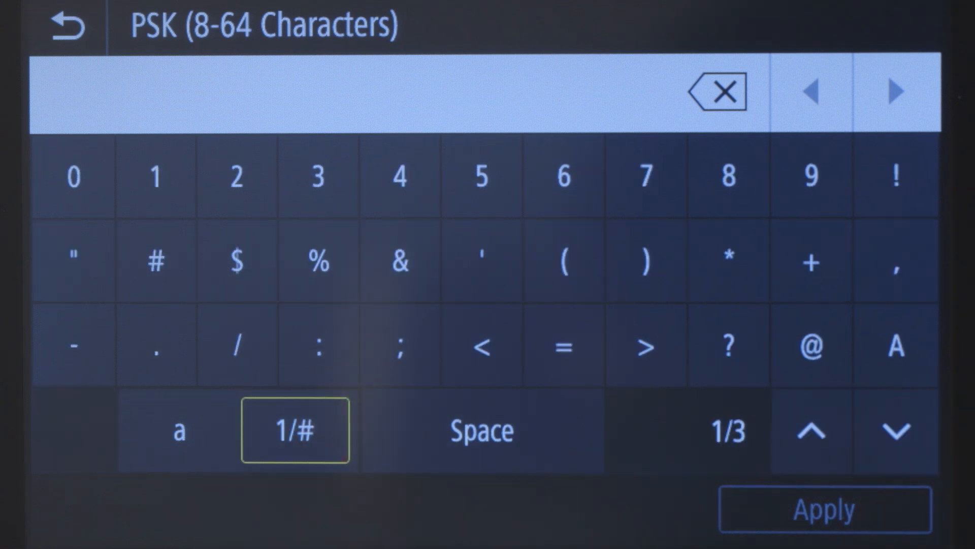
pyautogui.click(179, 430)
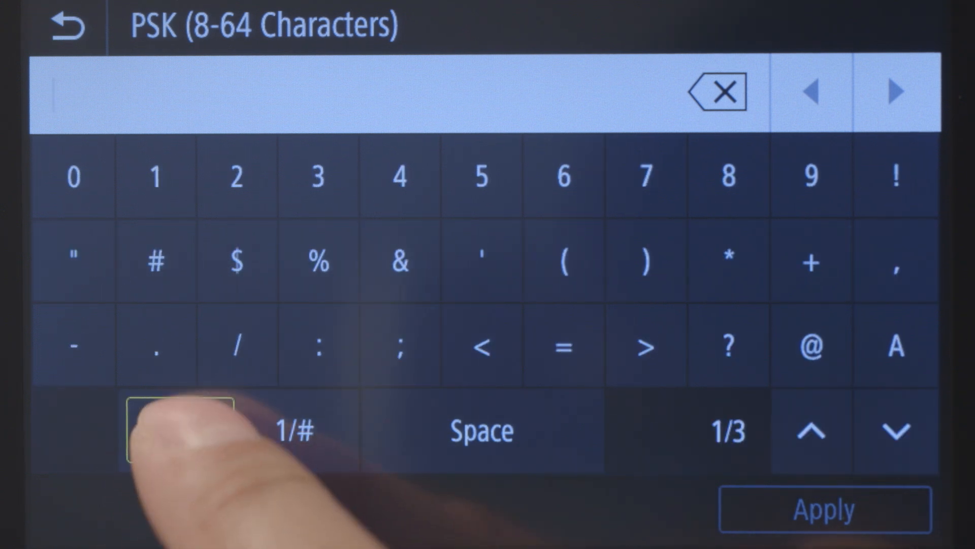
pyautogui.click(179, 430)
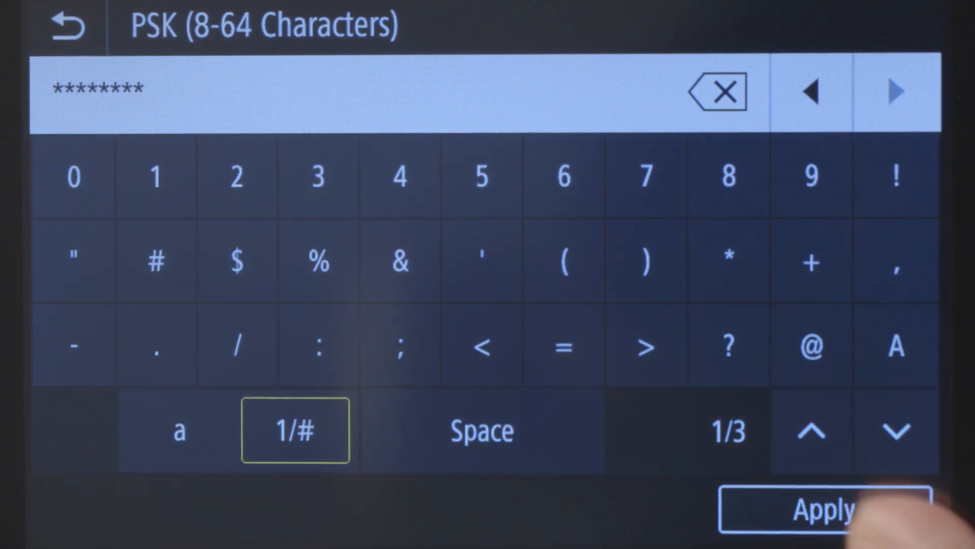
pyautogui.click(824, 509)
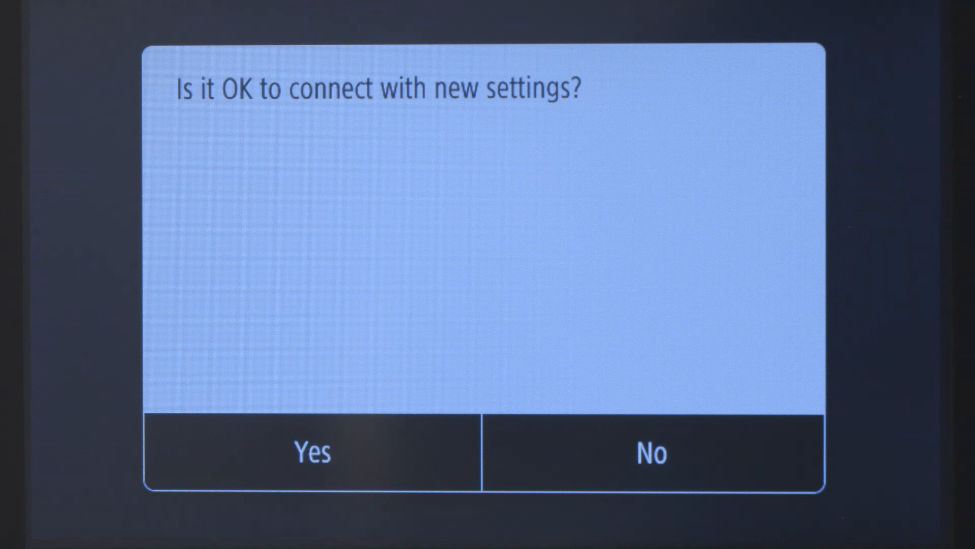
# Confirm connecting with the new Wi-Fi settings and close the Connected message.
pyautogui.click(312, 452)
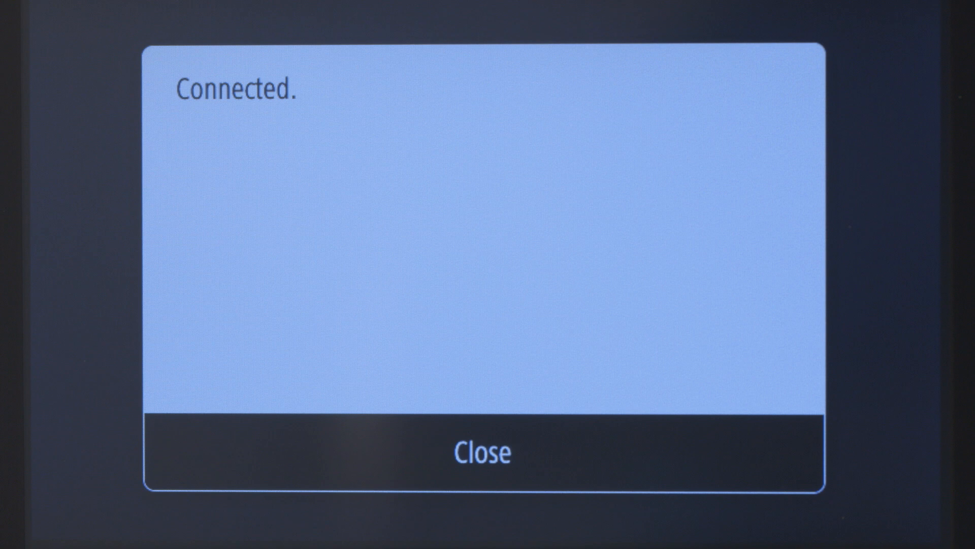
pyautogui.click(484, 452)
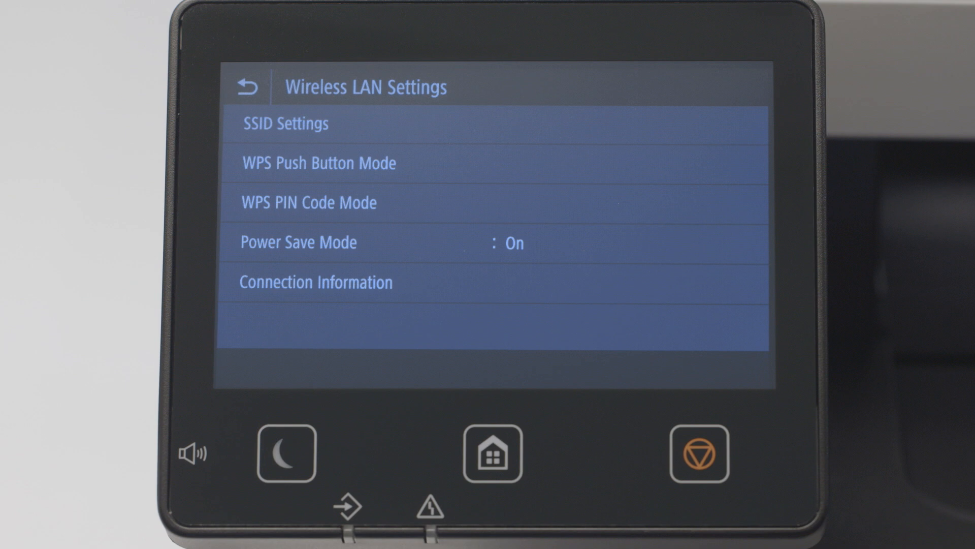
pyautogui.click(491, 453)
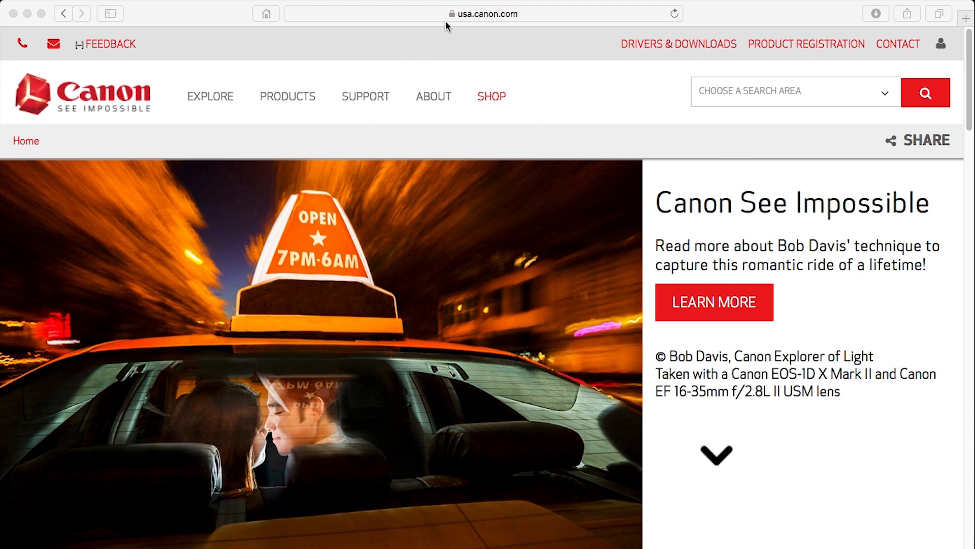
# Go to Canon USA /support, search imageCLASS MF424dw and open its model page.
pyautogui.click(485, 14)
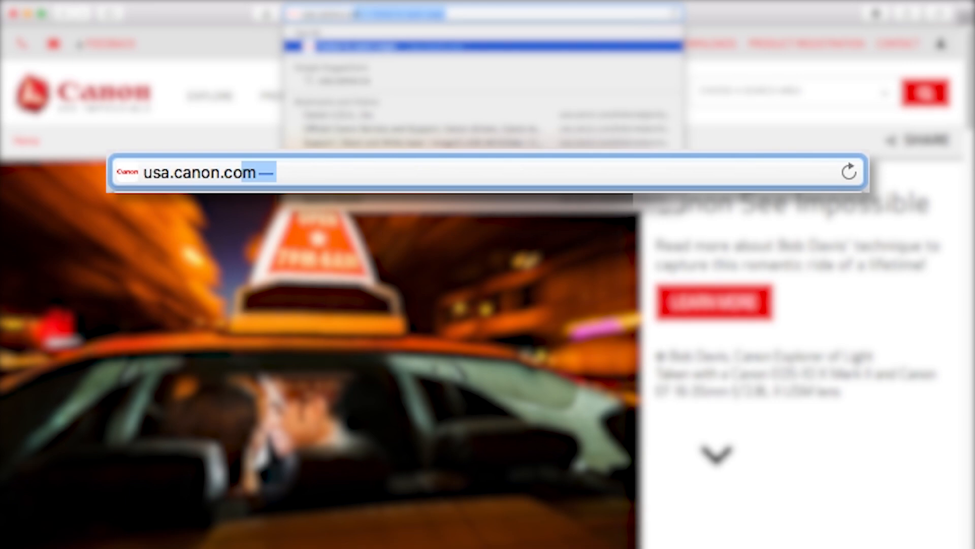
pyautogui.write('/support')
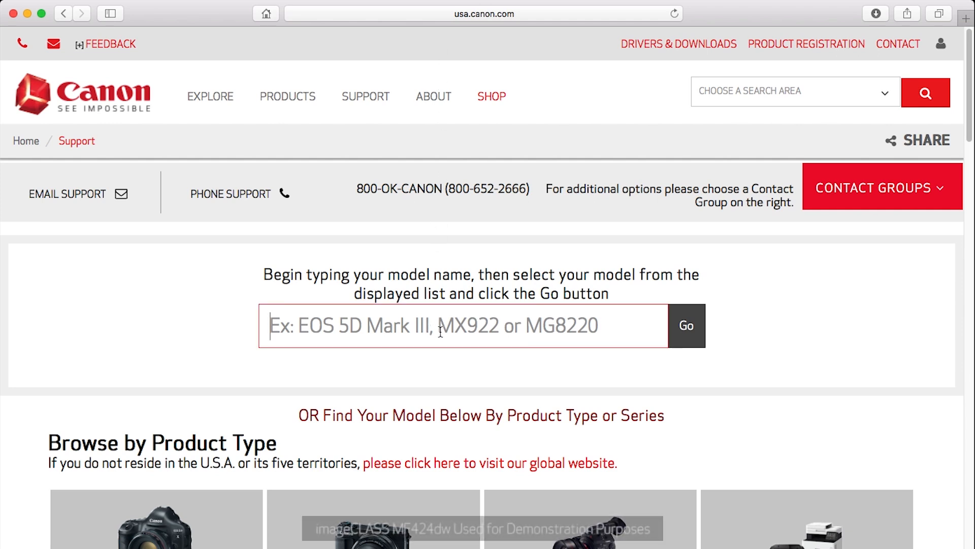
pyautogui.write('imageCLASS')
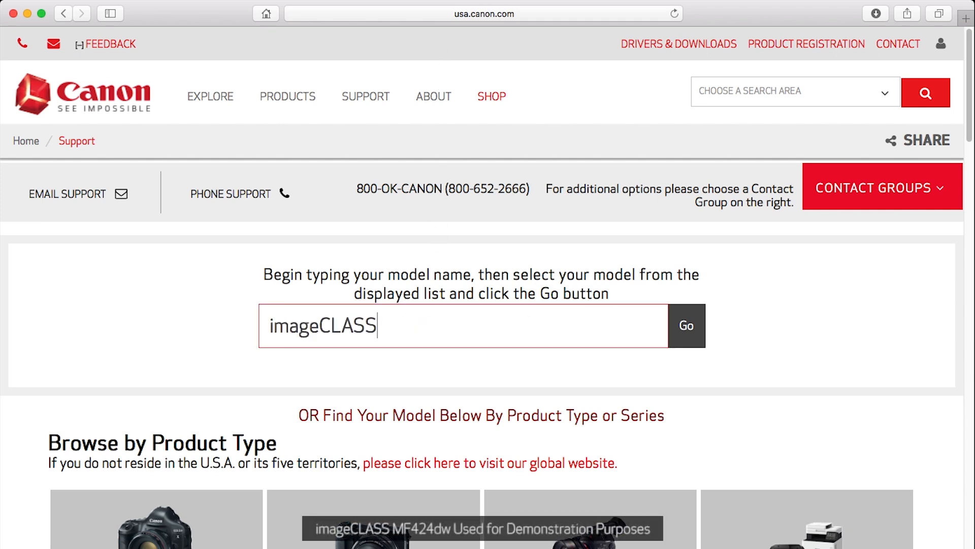
pyautogui.write('MF424')
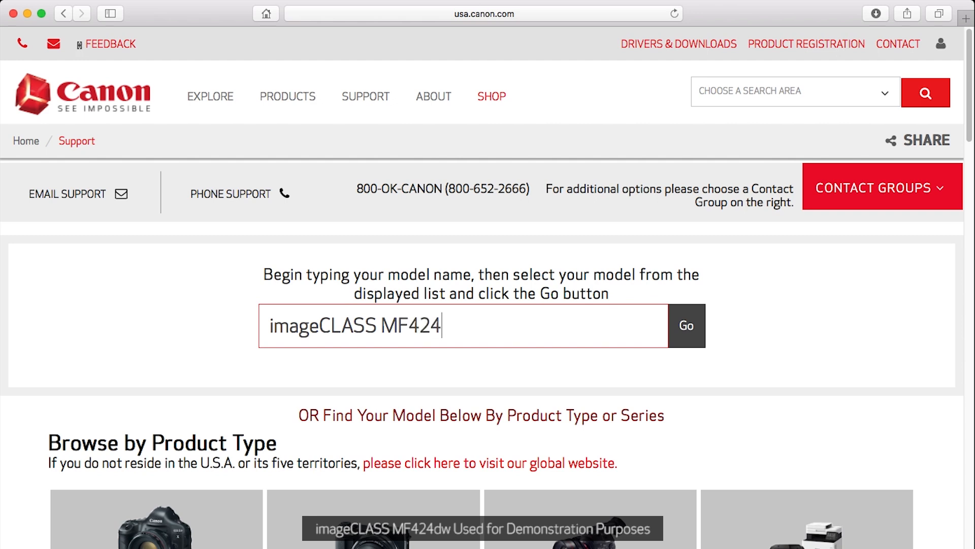
pyautogui.write('dw')
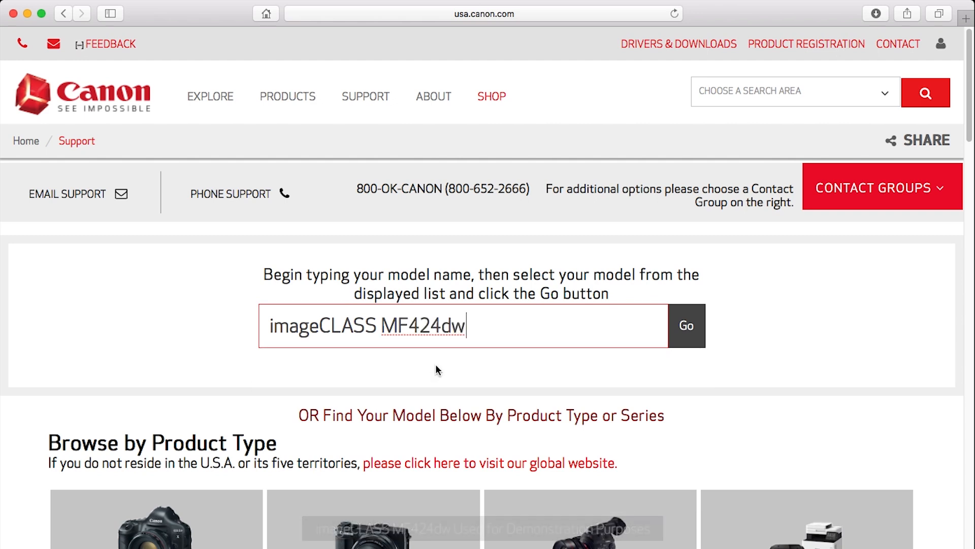
pyautogui.click(686, 325)
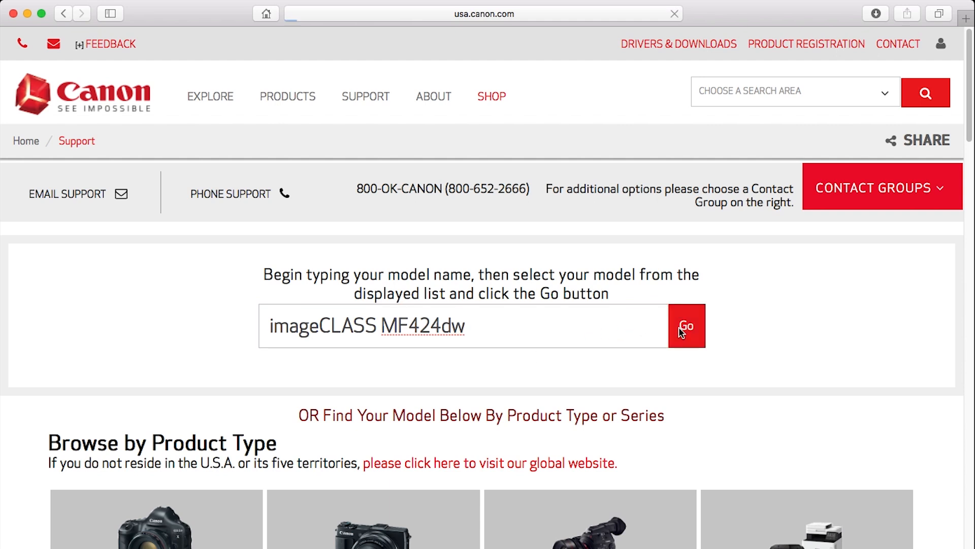
pyautogui.click(686, 326)
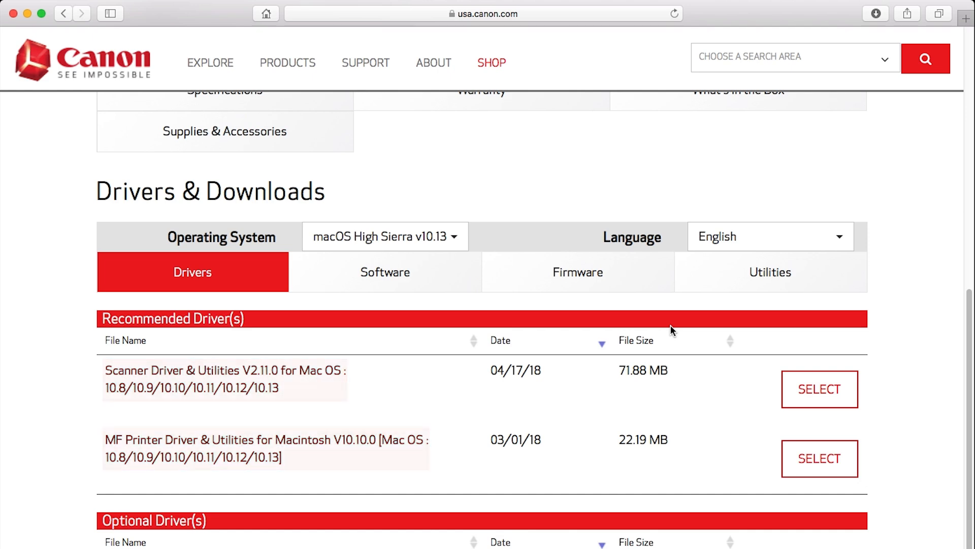
# Download the Scanner Driver and MF Printer Driver & Utilities, then view the downloads list.
pyautogui.click(820, 389)
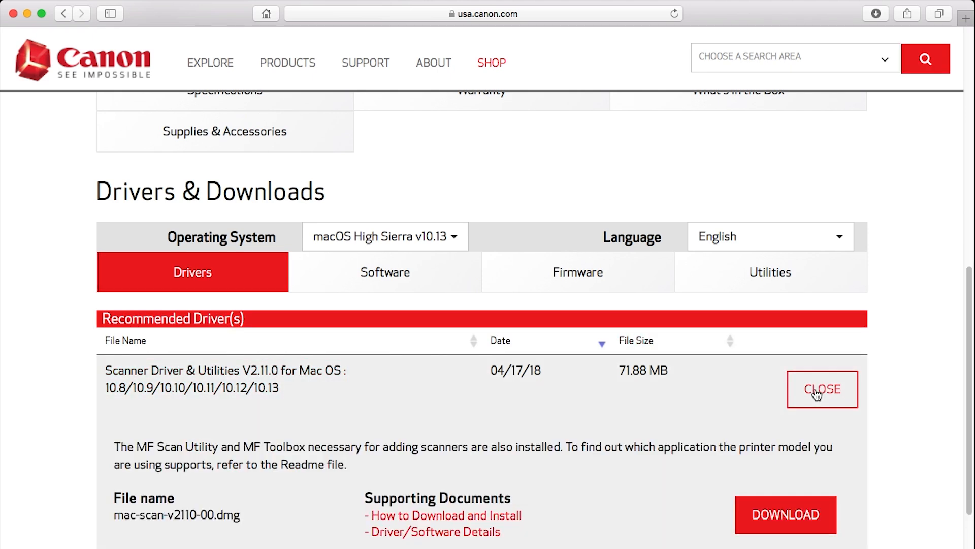
pyautogui.click(784, 515)
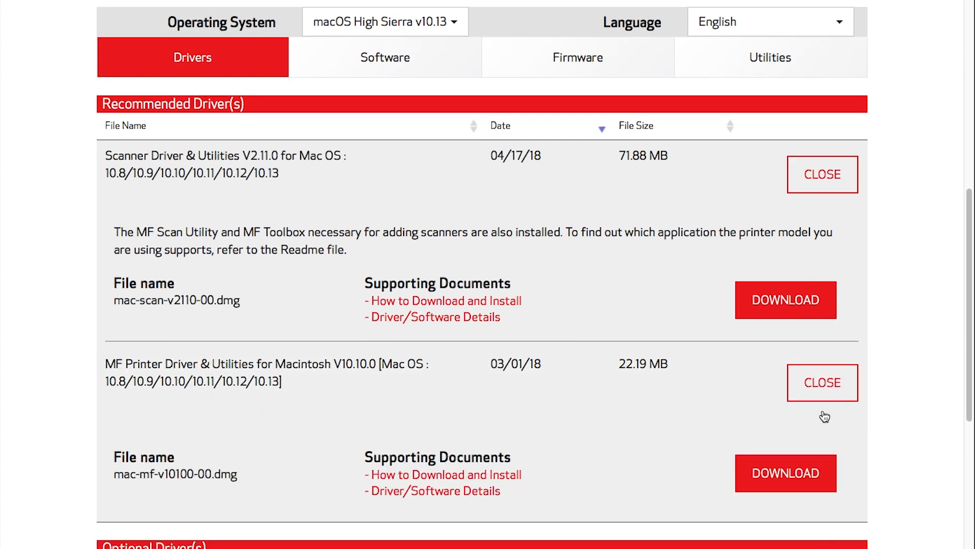
pyautogui.click(786, 473)
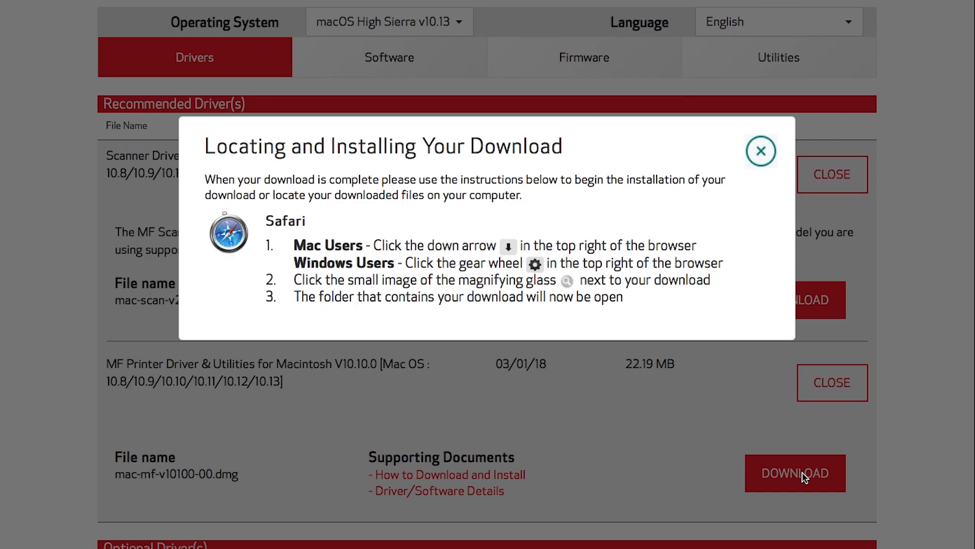
pyautogui.moveTo(770, 157)
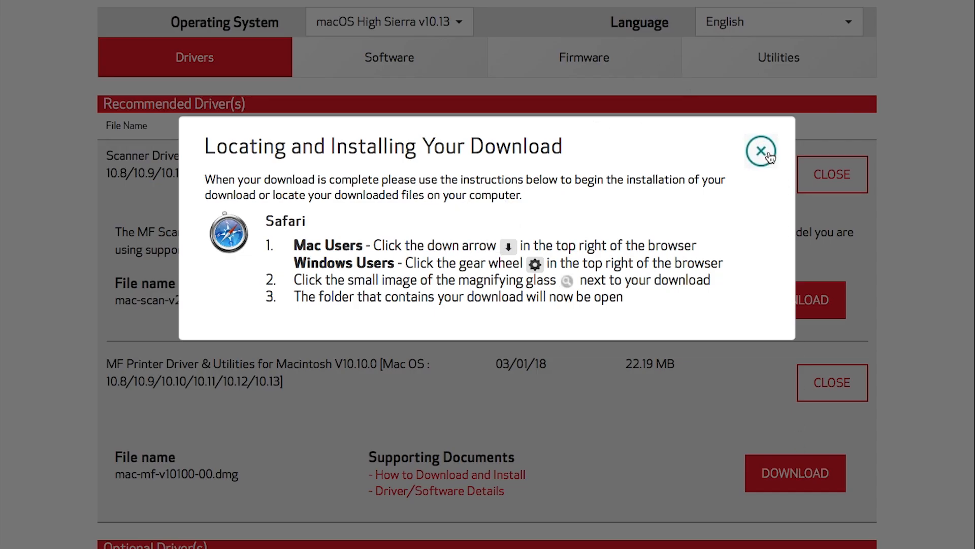
pyautogui.click(760, 152)
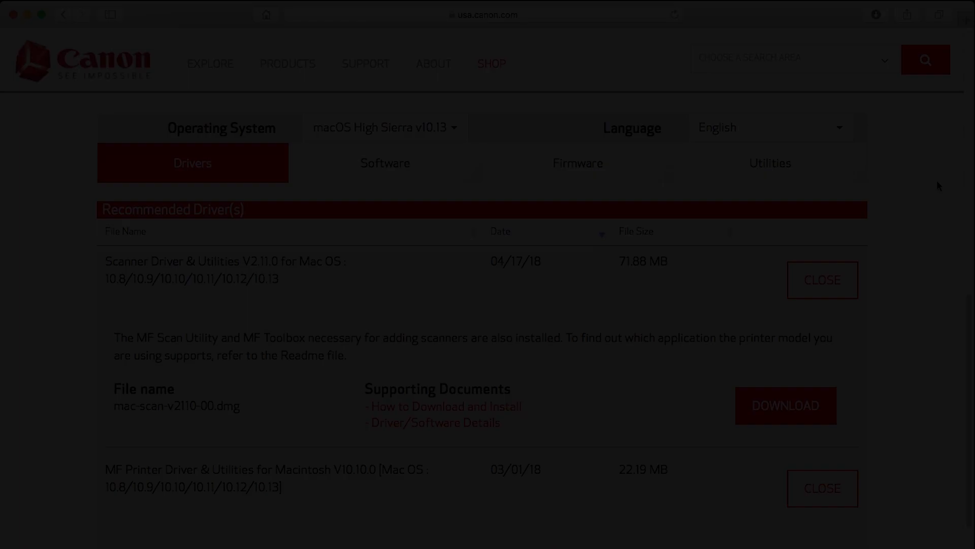
pyautogui.click(875, 15)
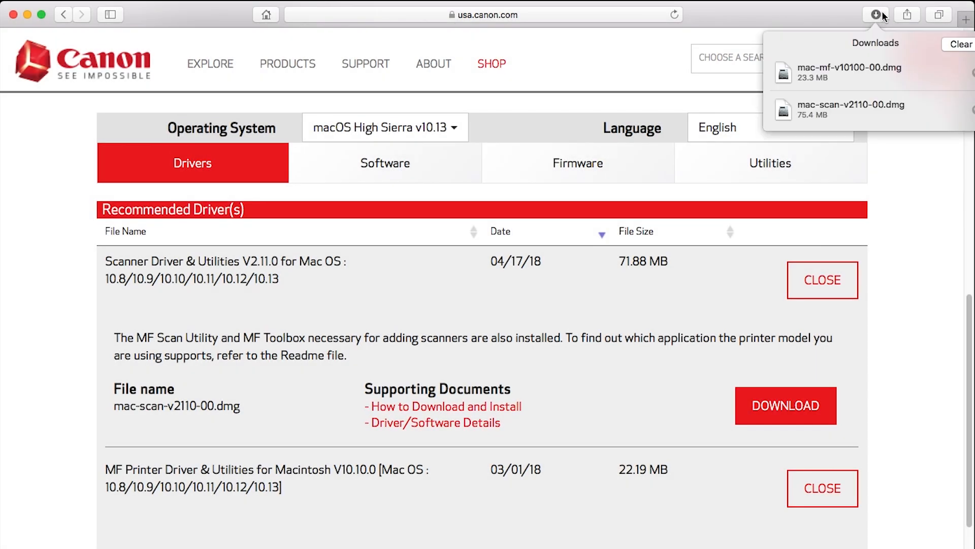
pyautogui.moveTo(884, 70)
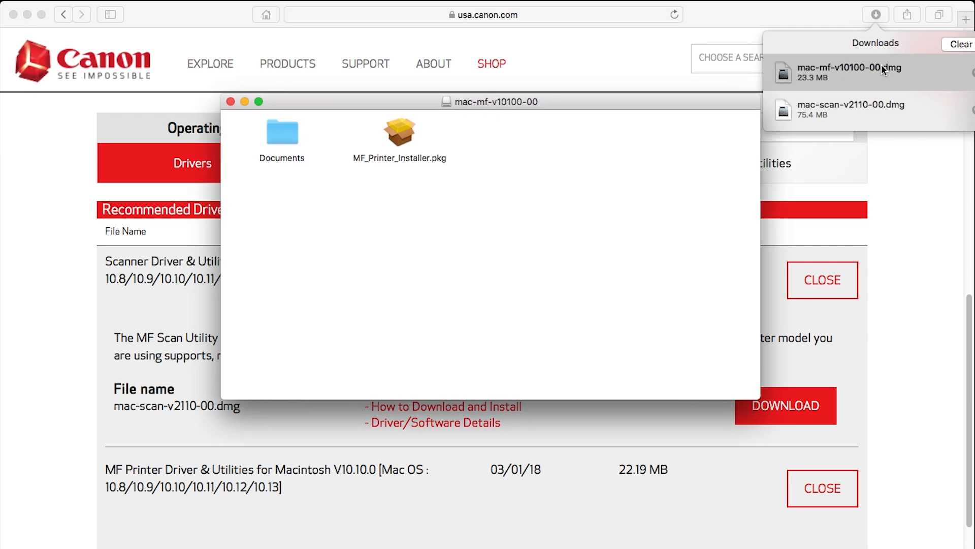
pyautogui.moveTo(160, 31)
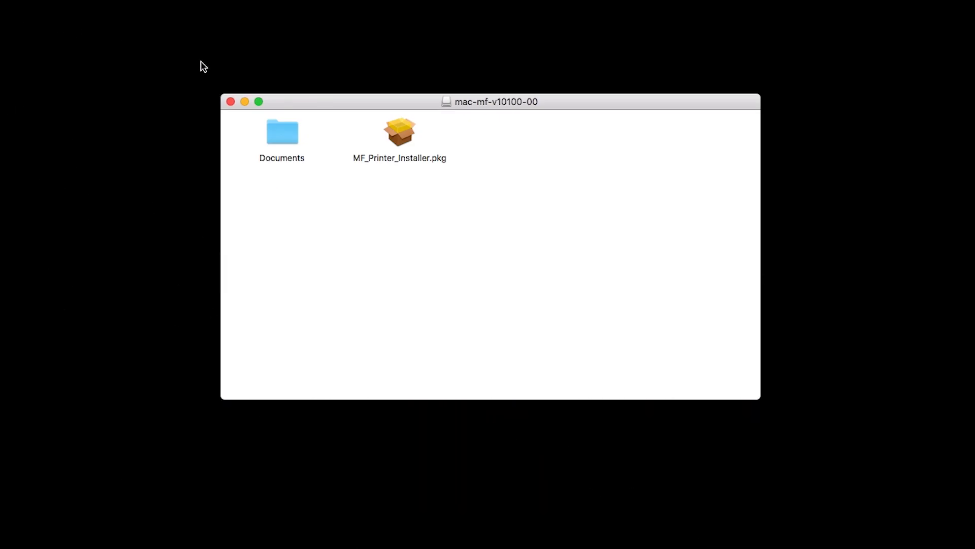
# Run MF_Printer_Installer.pkg, agree to the license and begin the standard install.
pyautogui.doubleClick(400, 131)
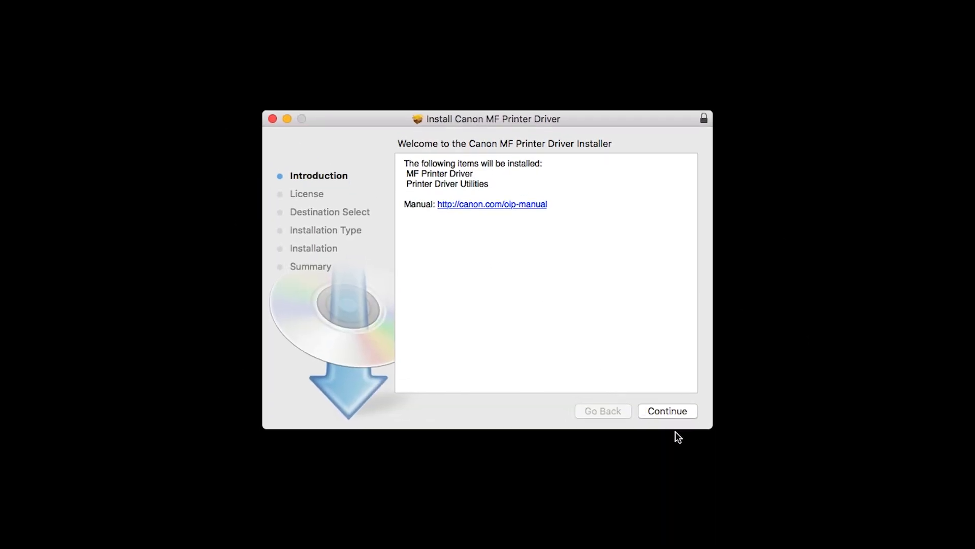
pyautogui.moveTo(684, 440)
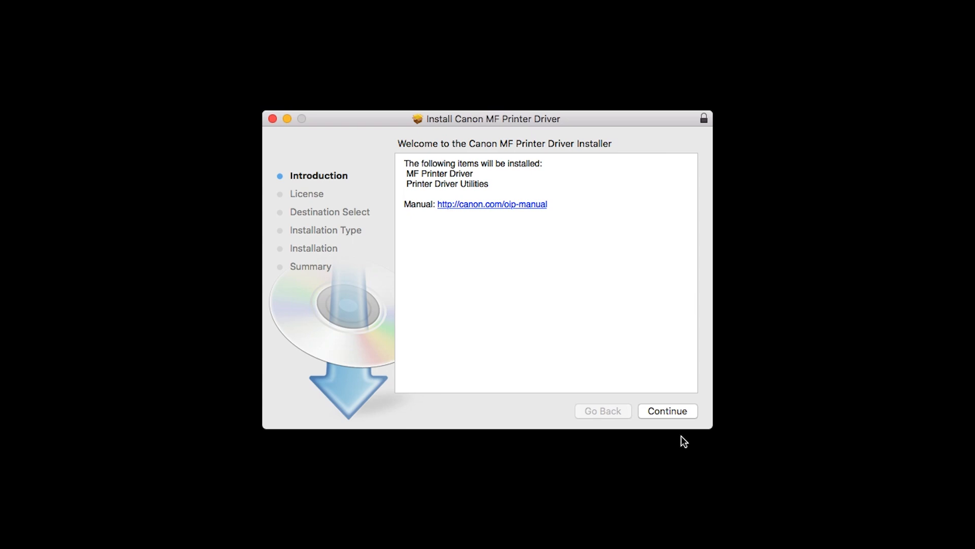
pyautogui.click(666, 410)
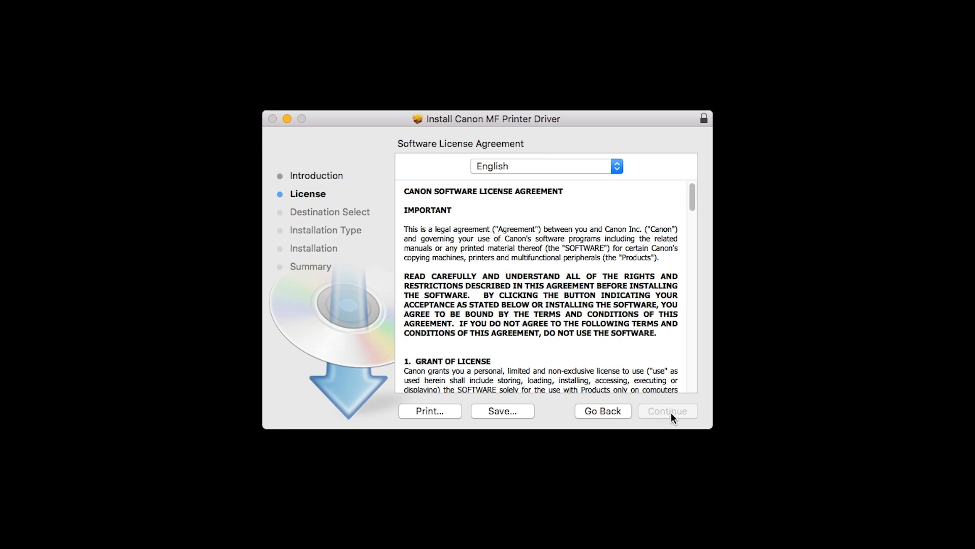
pyautogui.click(667, 410)
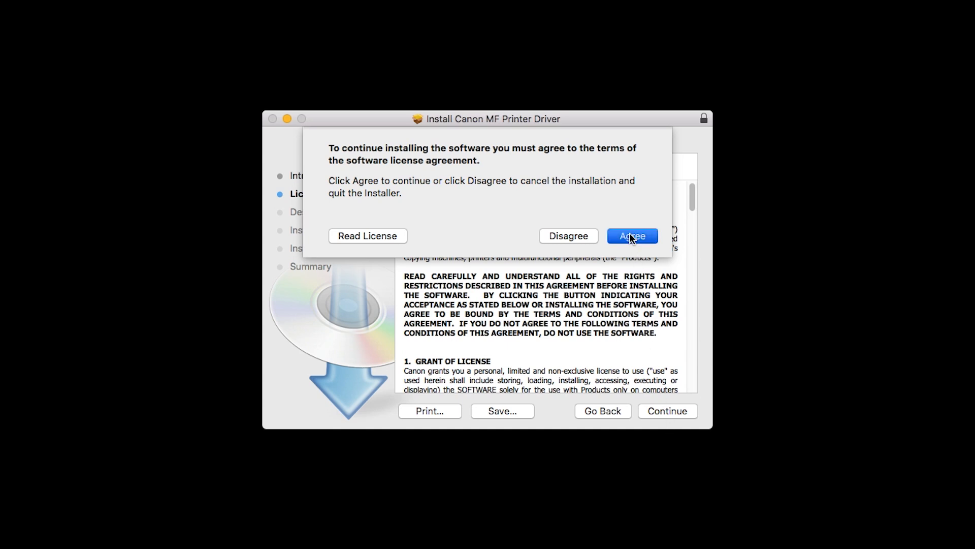
pyautogui.click(631, 236)
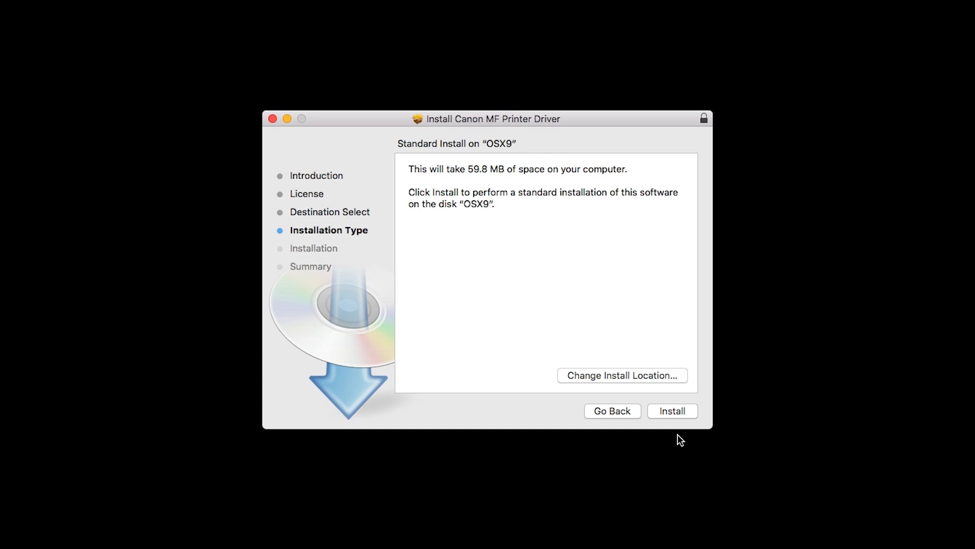
pyautogui.click(672, 410)
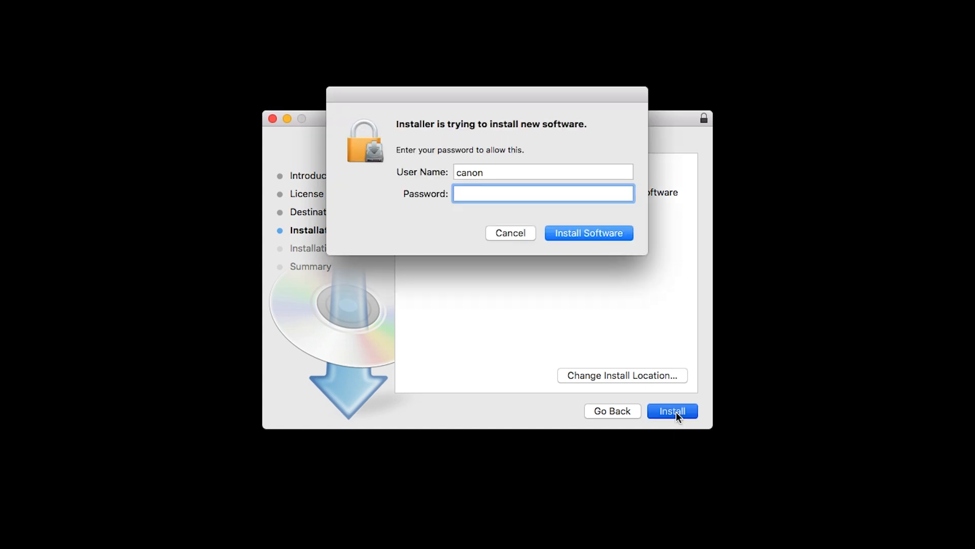
# Enter the administrator password and authorize the printer driver installation.
pyautogui.write('•')
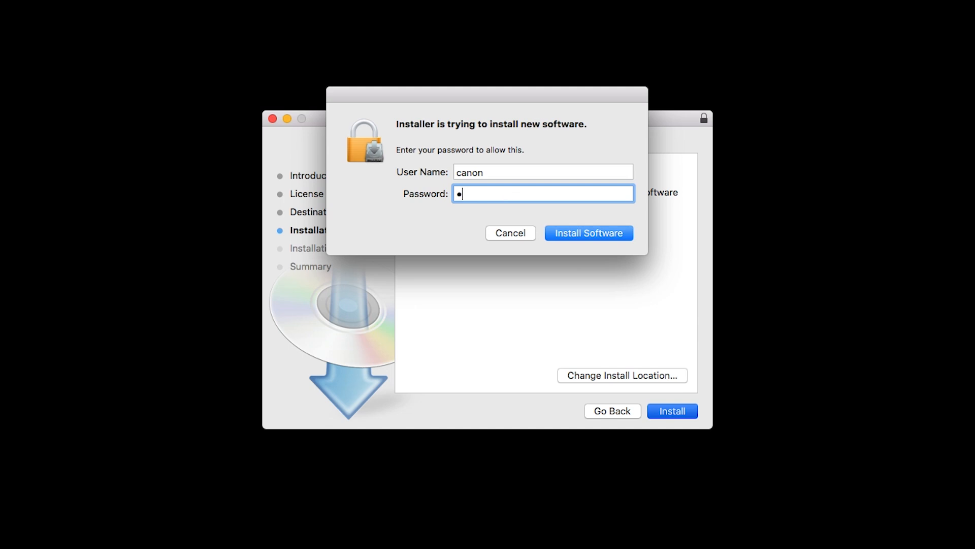
pyautogui.write('password')
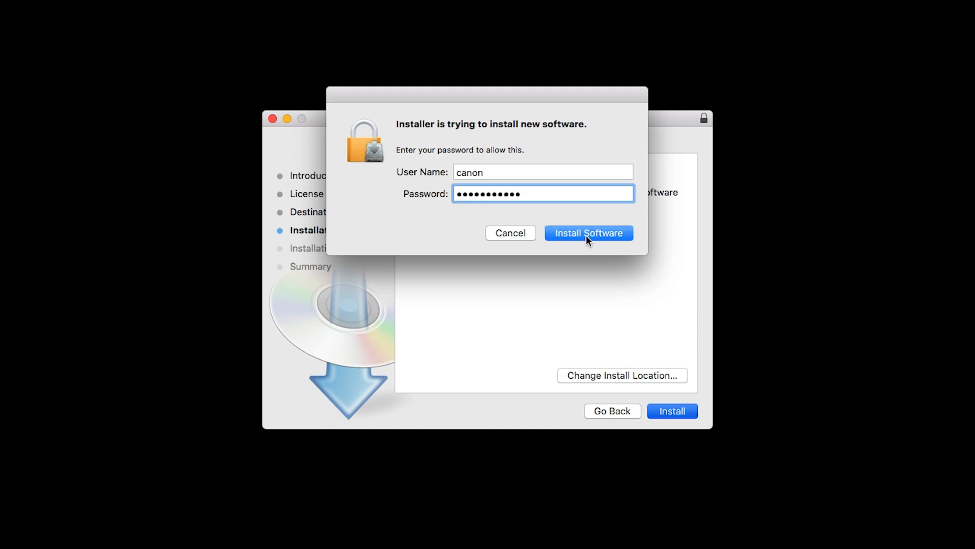
pyautogui.click(588, 232)
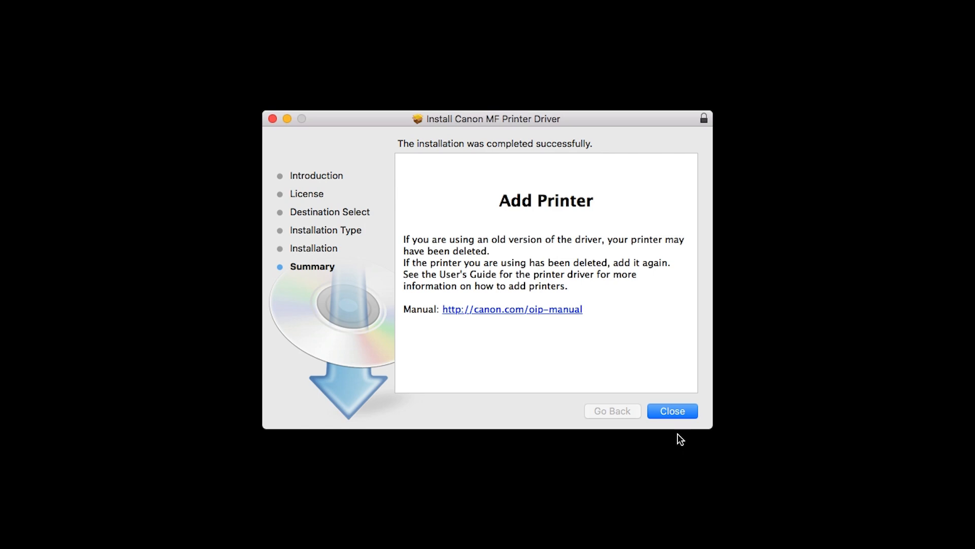
# Close the installer summary and answer the Move to Trash prompt.
pyautogui.click(671, 410)
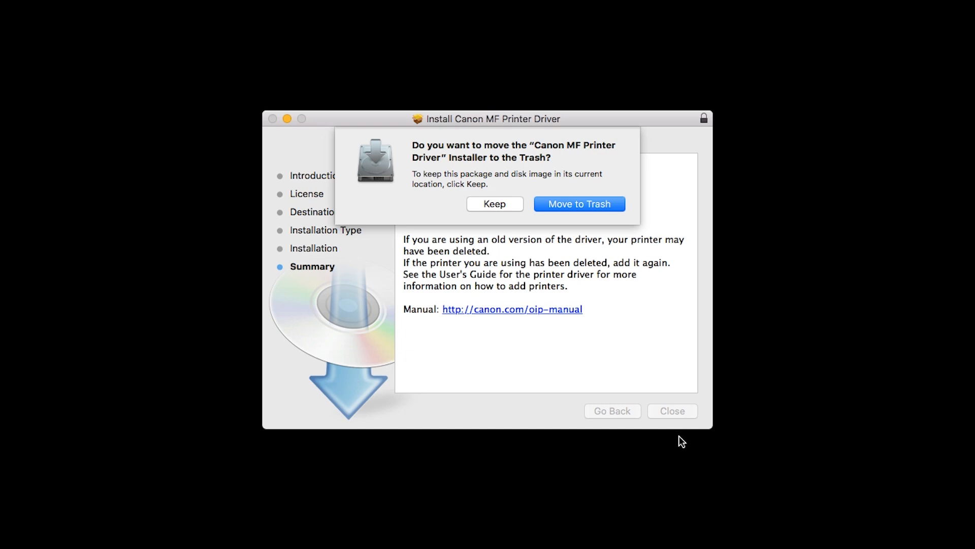
pyautogui.moveTo(653, 417)
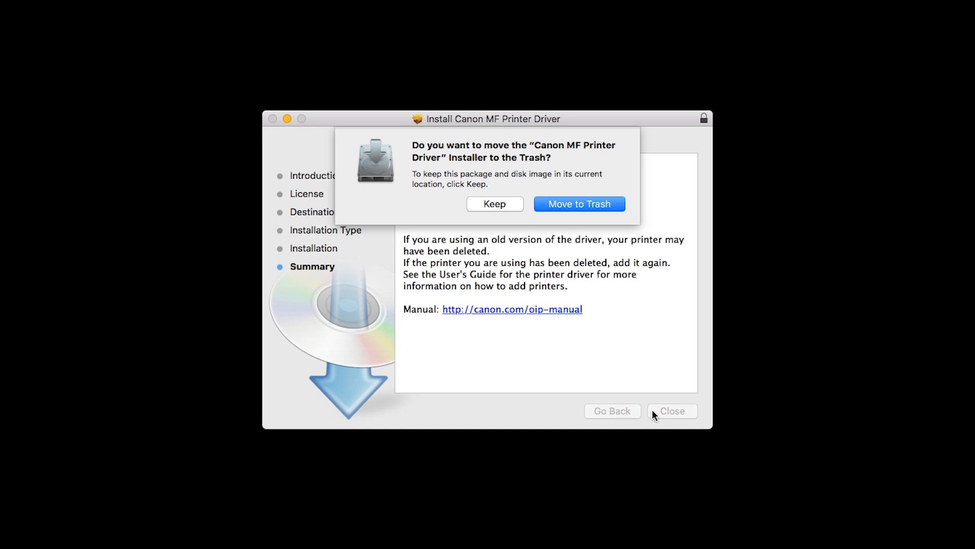
pyautogui.click(578, 203)
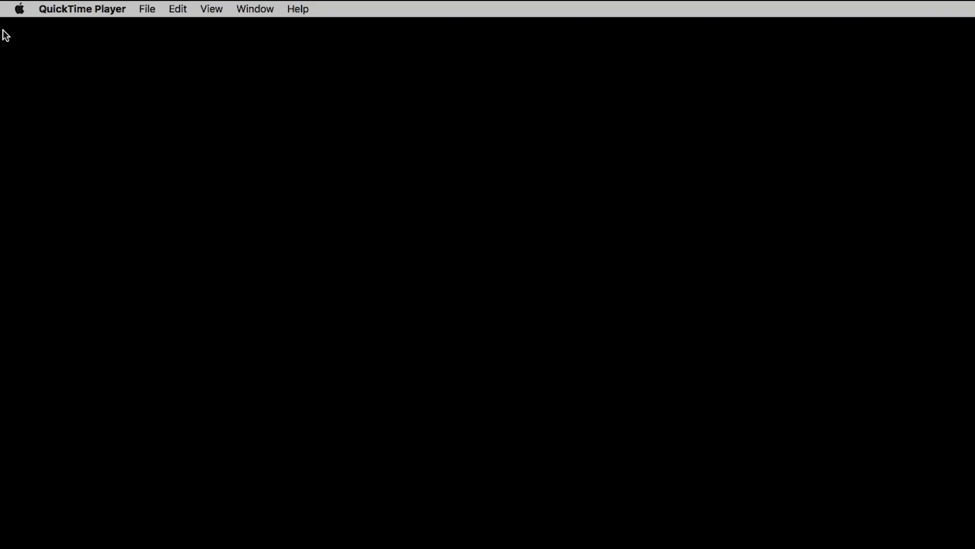
# Open Printers & Scanners in System Preferences and bring up the Add Printer or Scanner window.
pyautogui.click(19, 8)
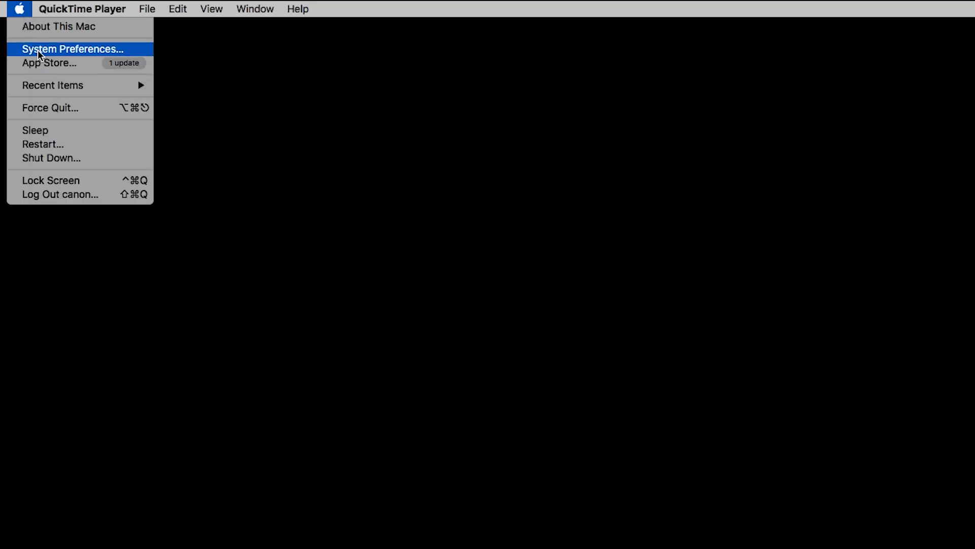
pyautogui.click(72, 49)
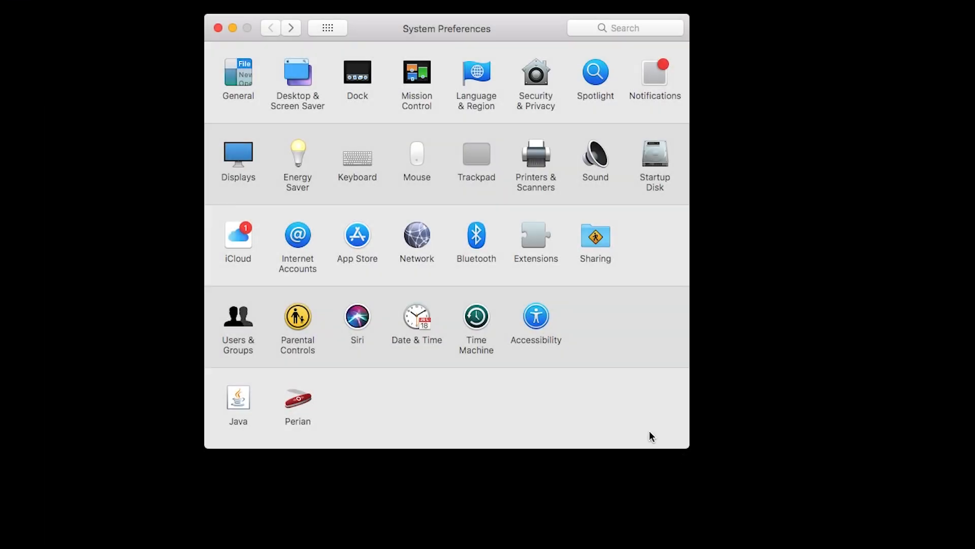
pyautogui.click(535, 153)
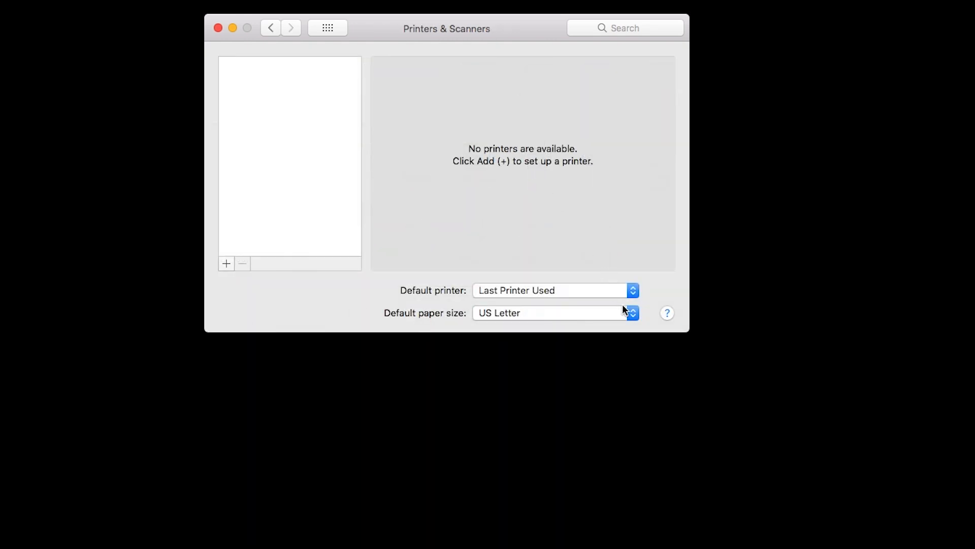
pyautogui.moveTo(588, 324)
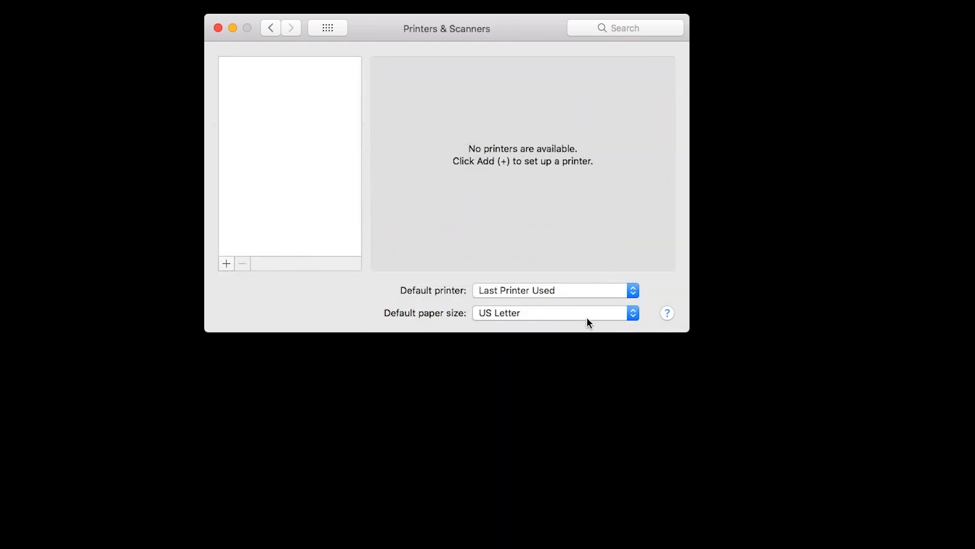
pyautogui.click(227, 263)
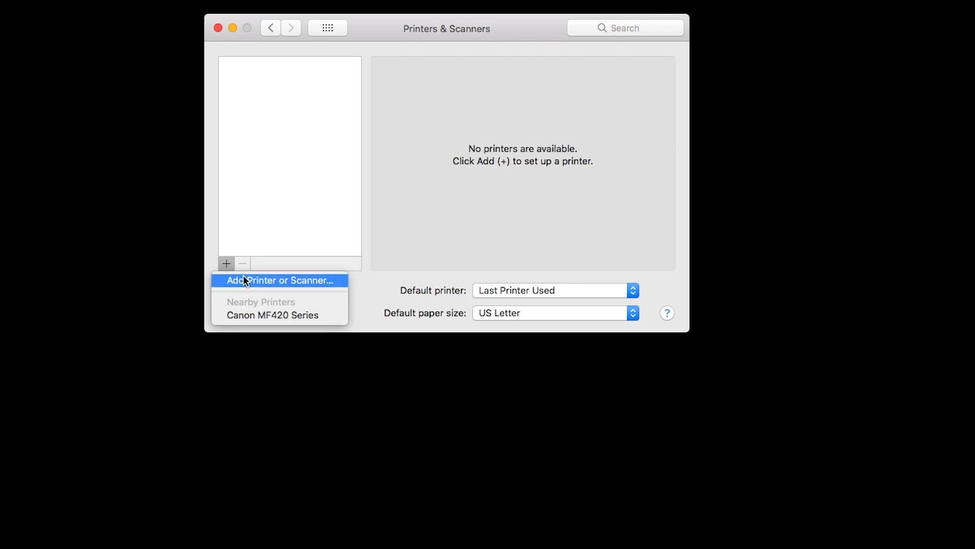
pyautogui.click(279, 280)
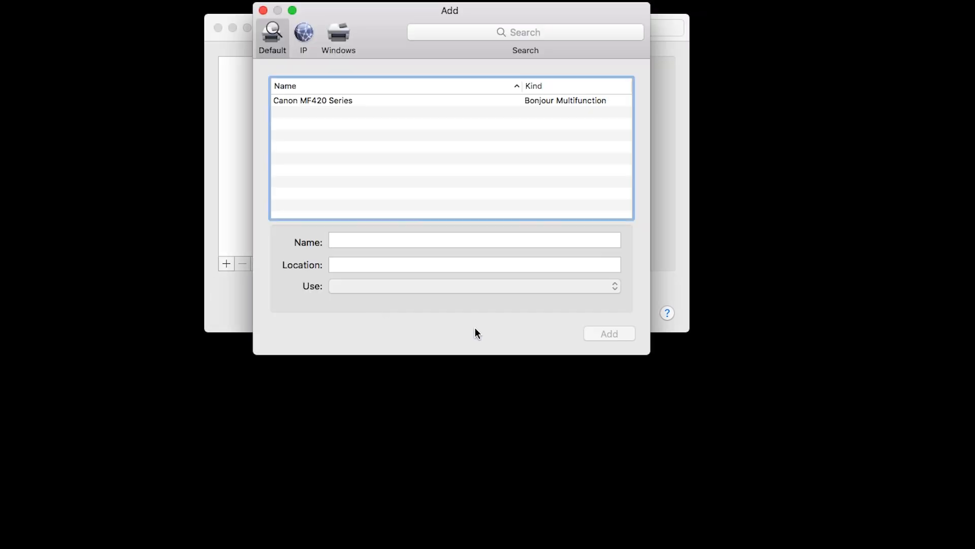
pyautogui.moveTo(529, 266)
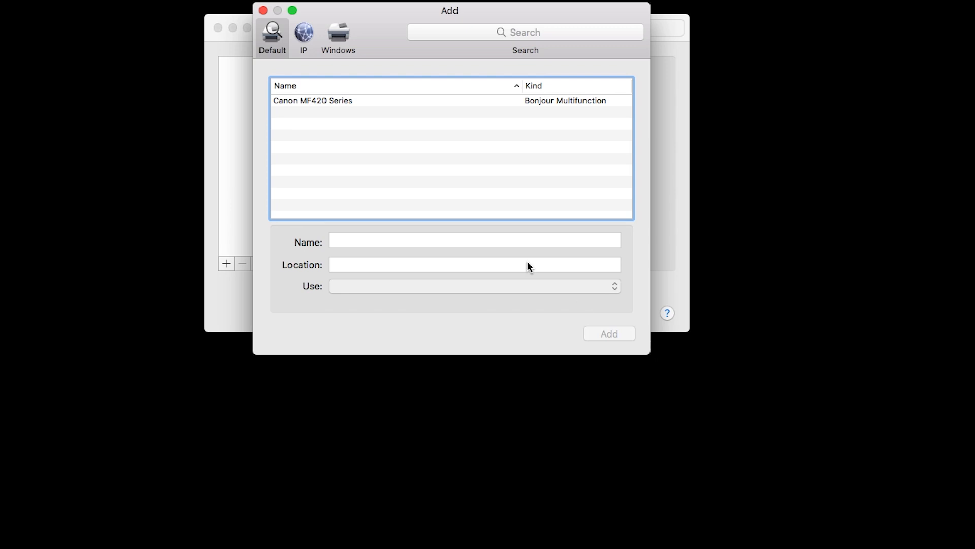
# Add the Canon MF420 Series printer using the Canon MF420 Series driver instead of AirPrint.
pyautogui.click(313, 100)
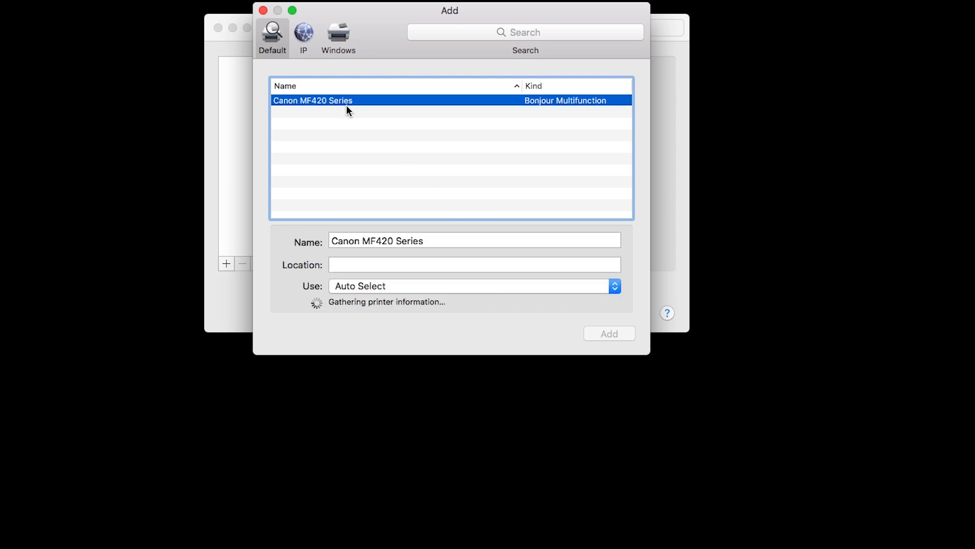
pyautogui.moveTo(551, 334)
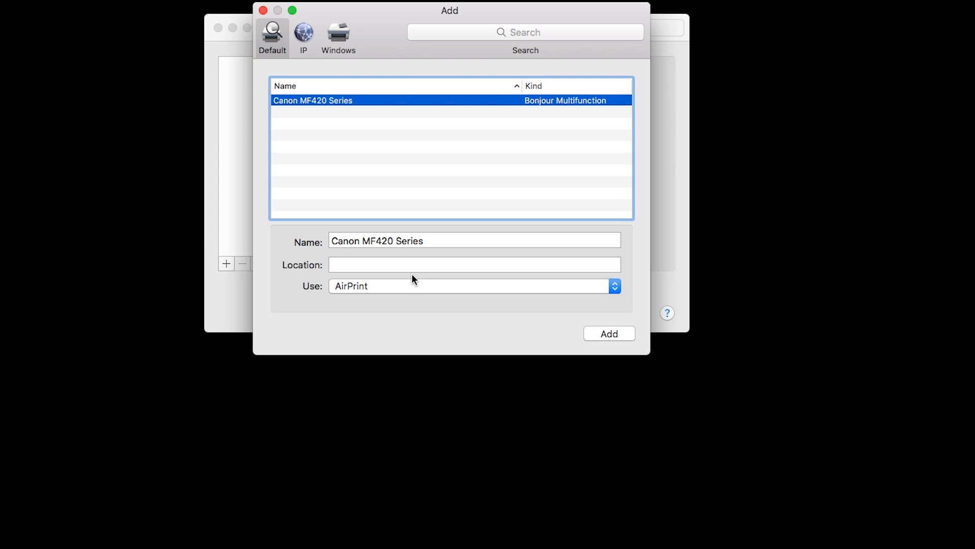
pyautogui.click(474, 286)
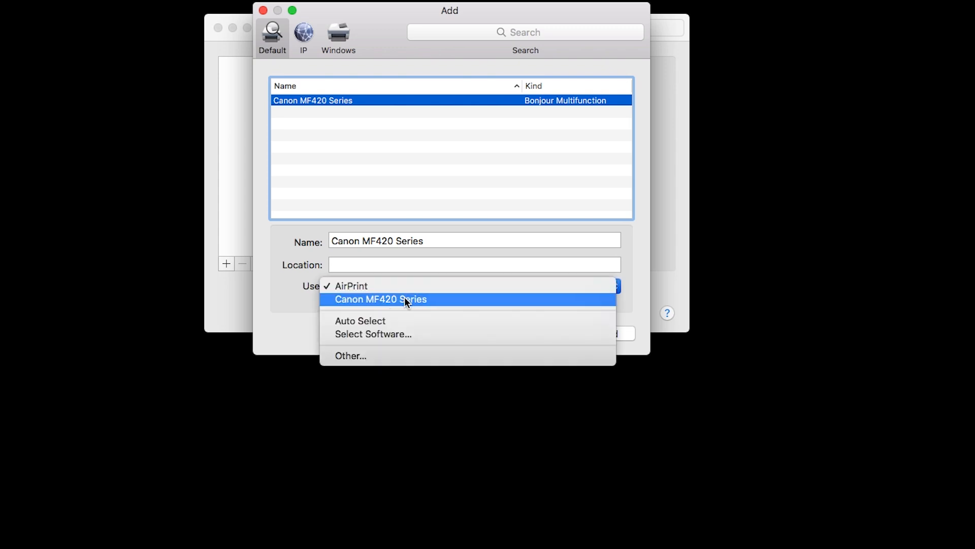
pyautogui.click(381, 299)
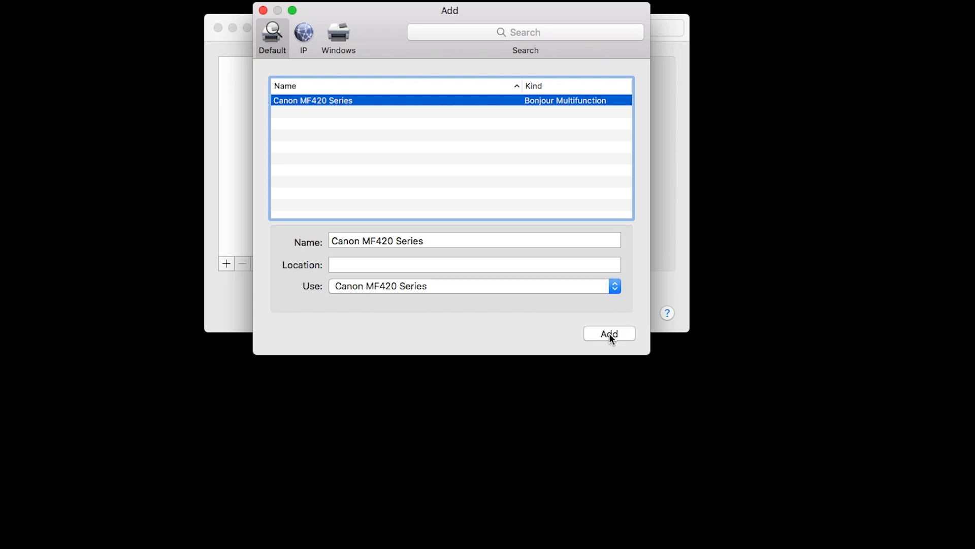
pyautogui.click(608, 333)
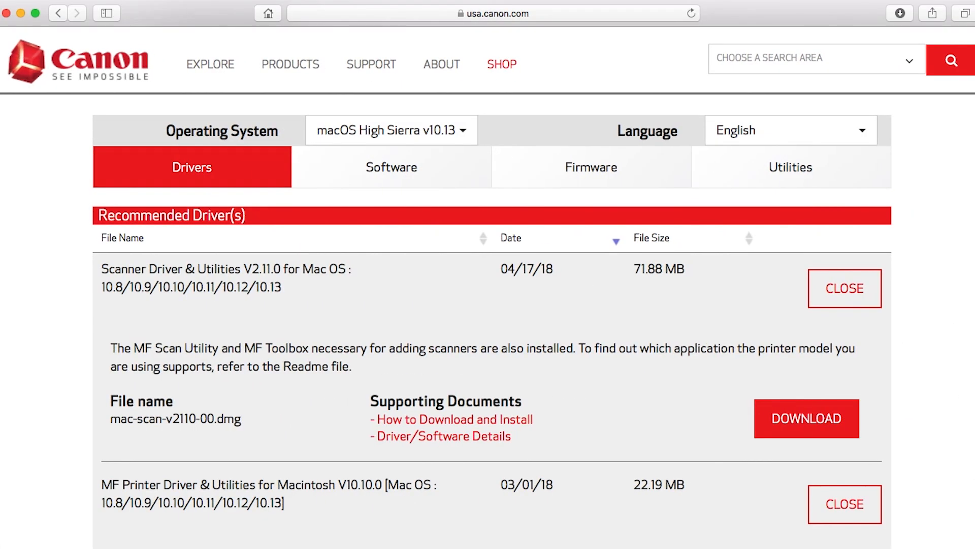
pyautogui.moveTo(906, 14)
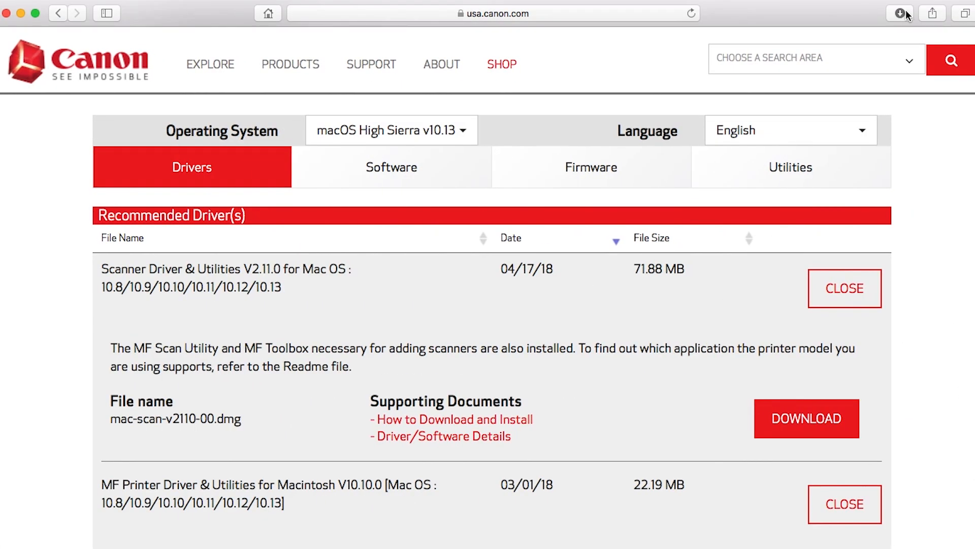
# Open mac-scan-v2110-00.dmg from Safari's downloads to show the Canon_ScanGear_MF package.
pyautogui.click(899, 13)
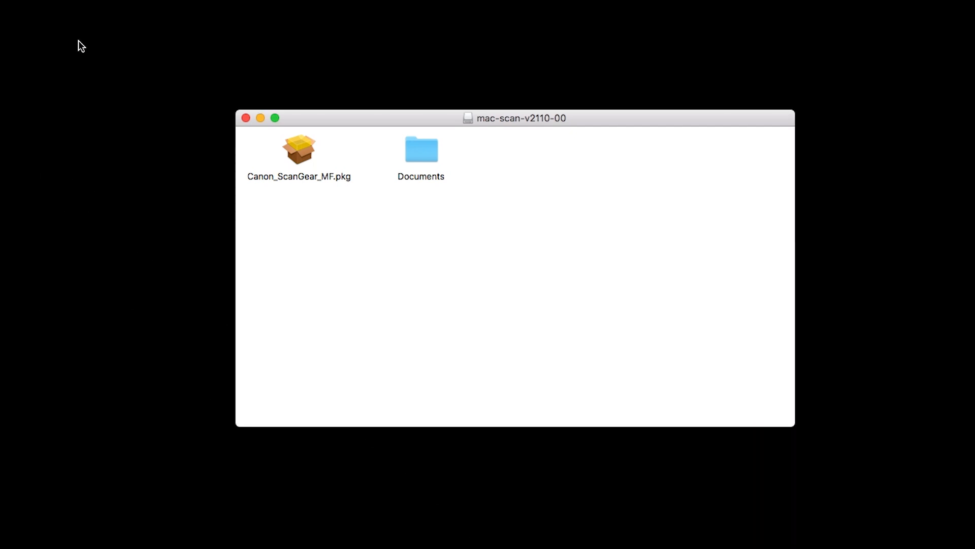
# Launch Canon_ScanGear_MF.pkg, agree to the licence and start the standard install.
pyautogui.click(299, 149)
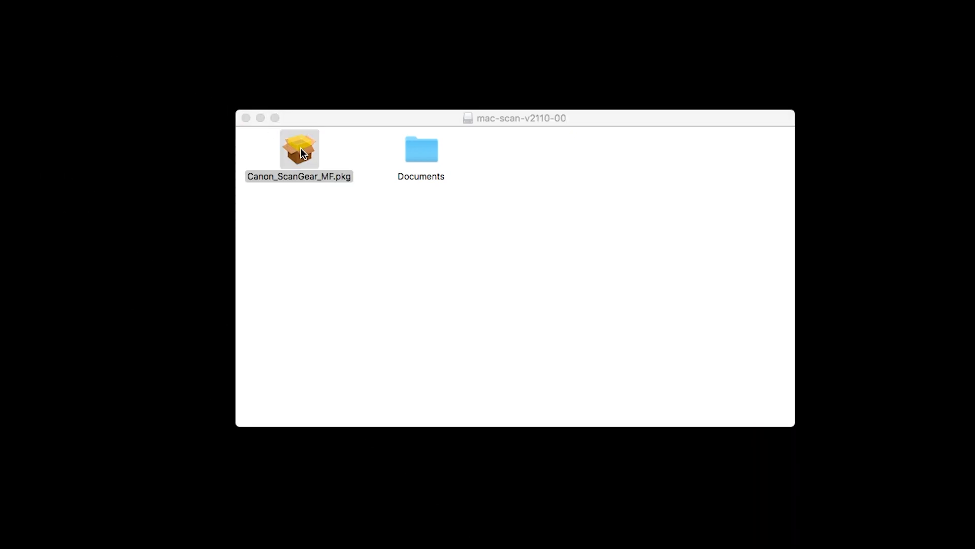
pyautogui.doubleClick(300, 149)
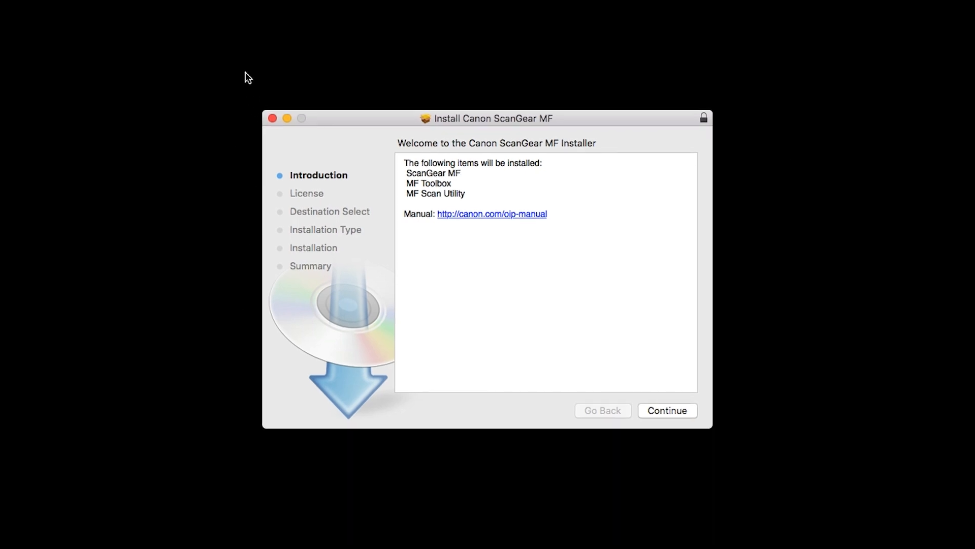
pyautogui.moveTo(679, 434)
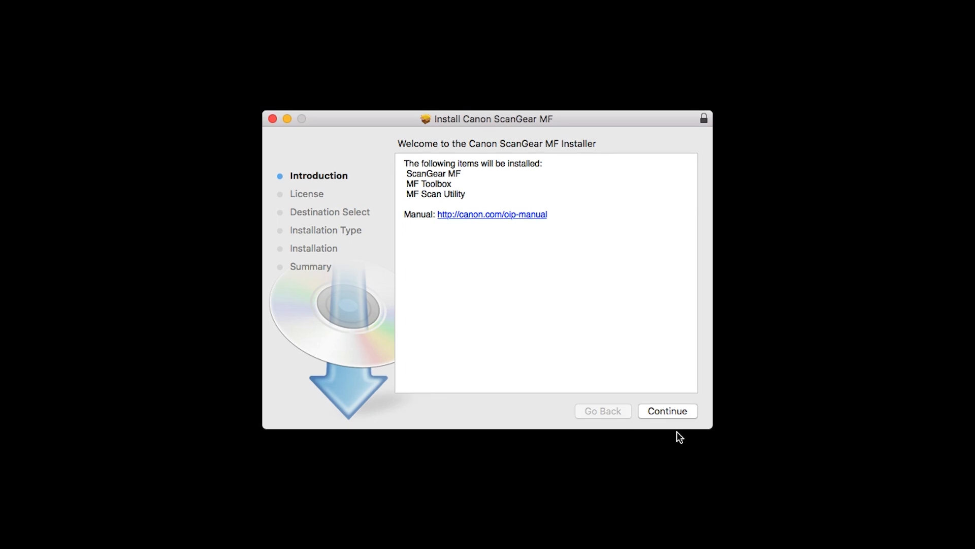
pyautogui.click(666, 410)
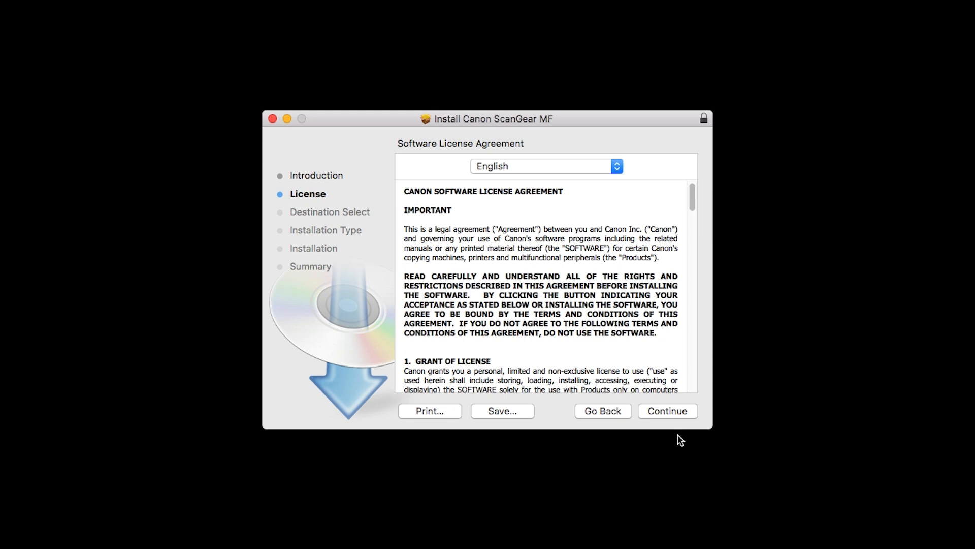
pyautogui.click(667, 410)
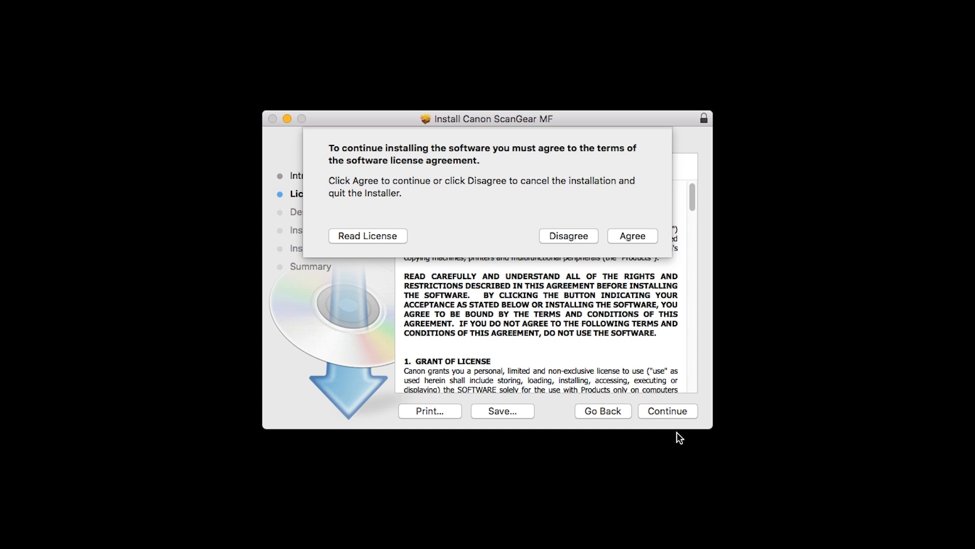
pyautogui.moveTo(635, 272)
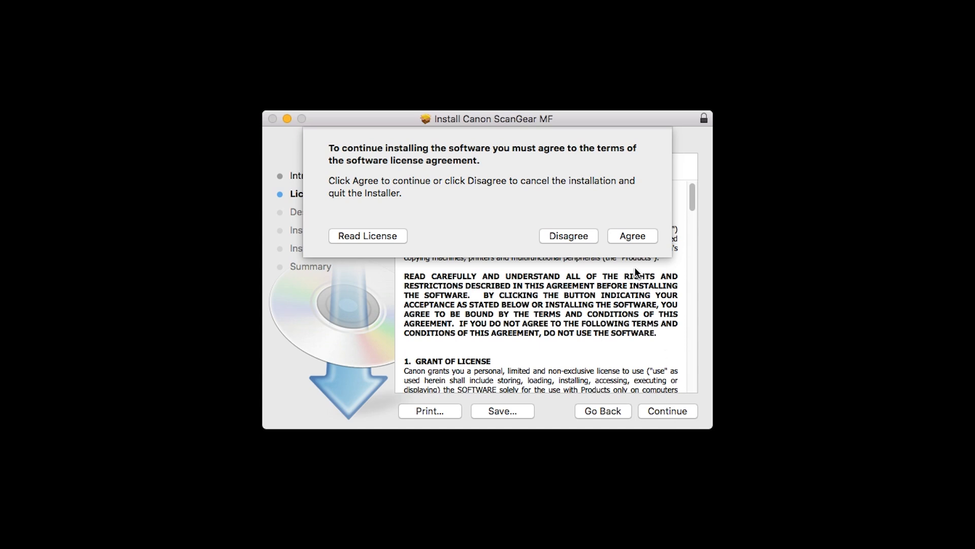
pyautogui.click(632, 236)
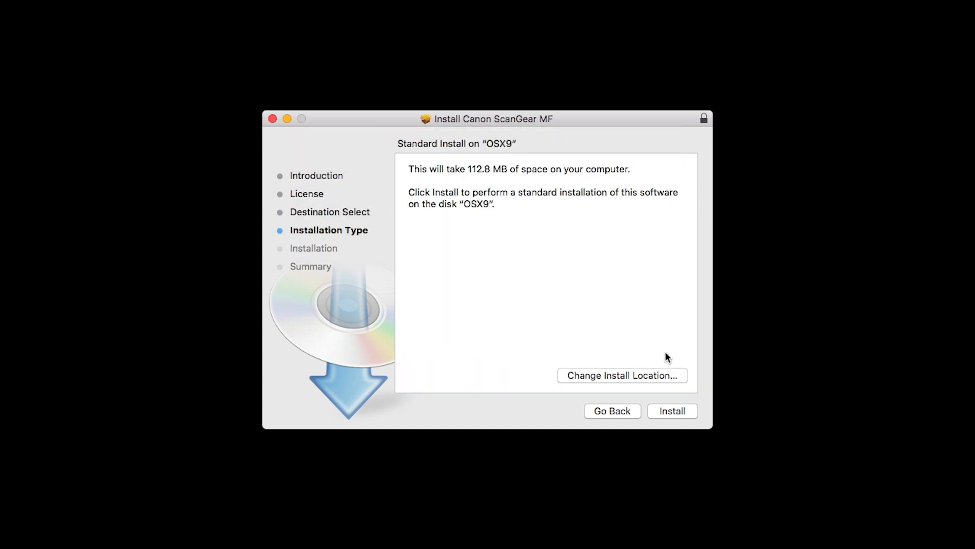
pyautogui.moveTo(677, 430)
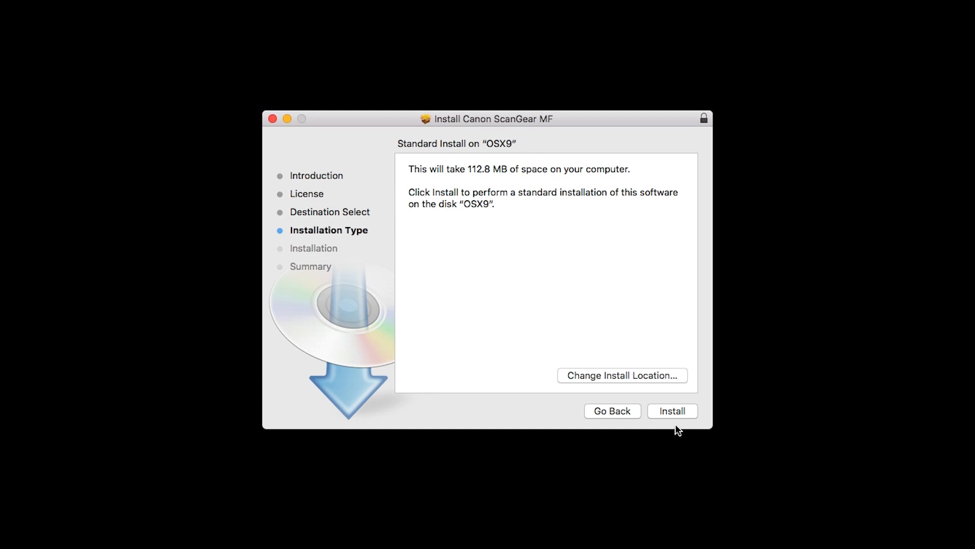
pyautogui.click(671, 411)
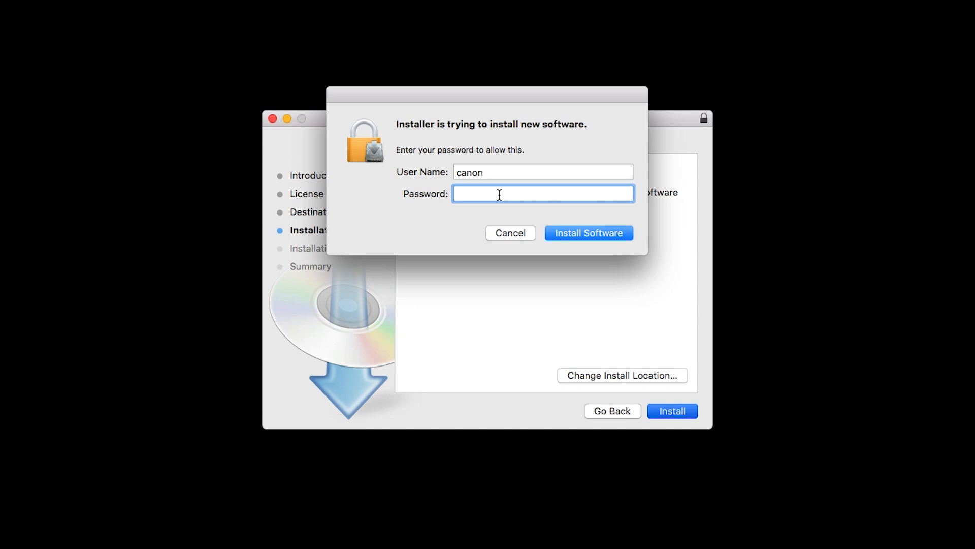
# Authorize the ScanGear MF install with the admin password and close the finished installer.
pyautogui.write('password')
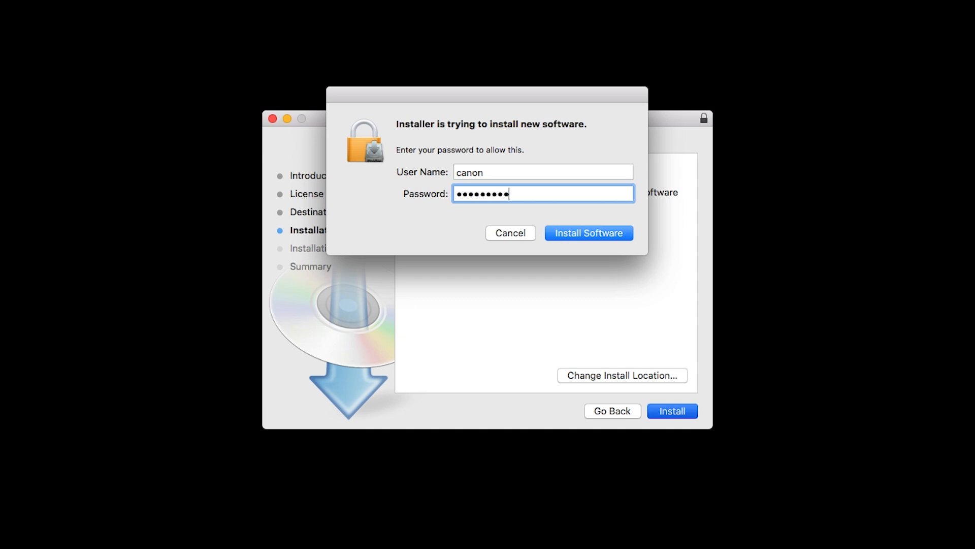
pyautogui.write('•')
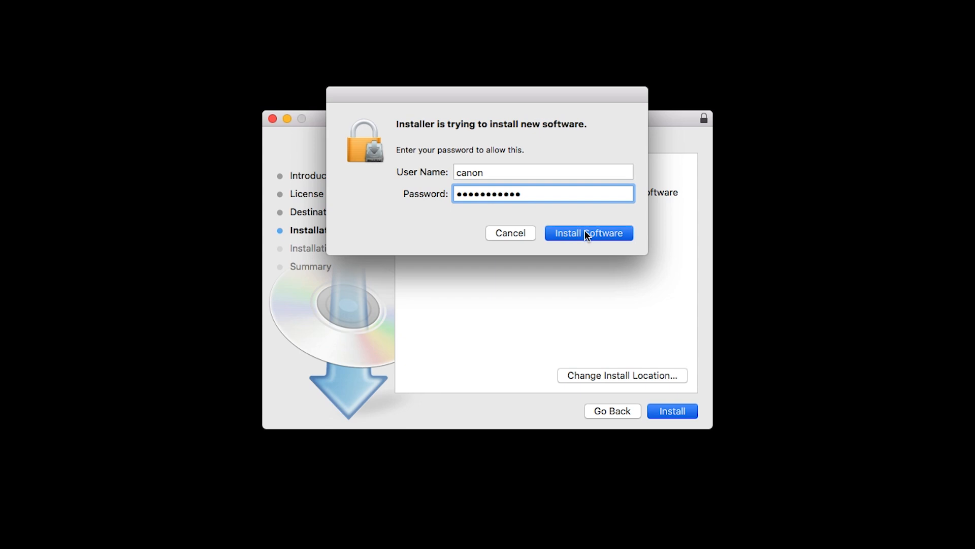
pyautogui.click(587, 233)
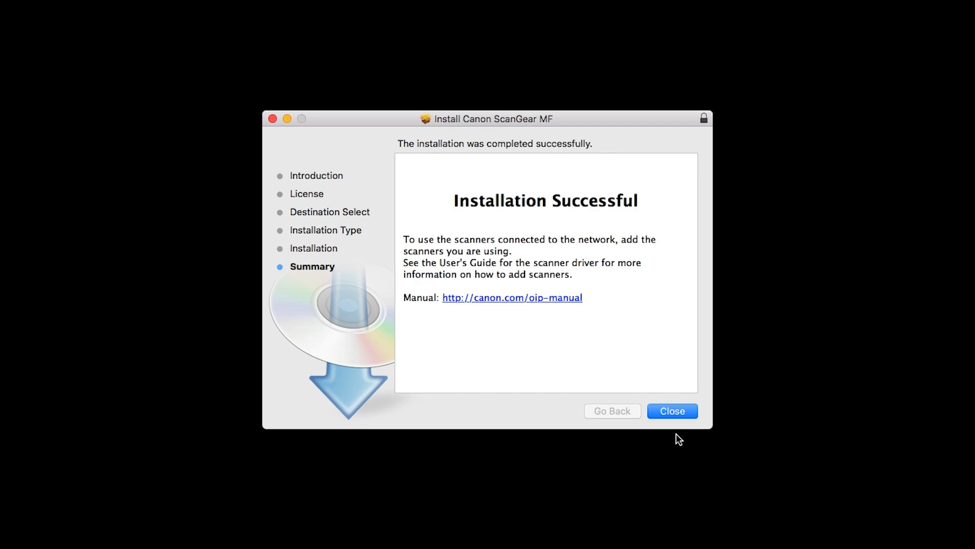
pyautogui.click(671, 410)
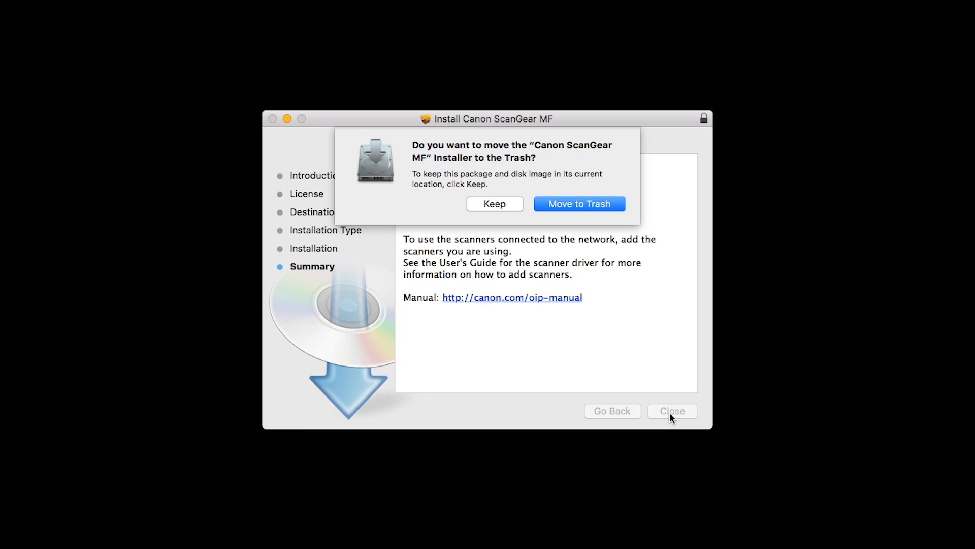
pyautogui.moveTo(499, 214)
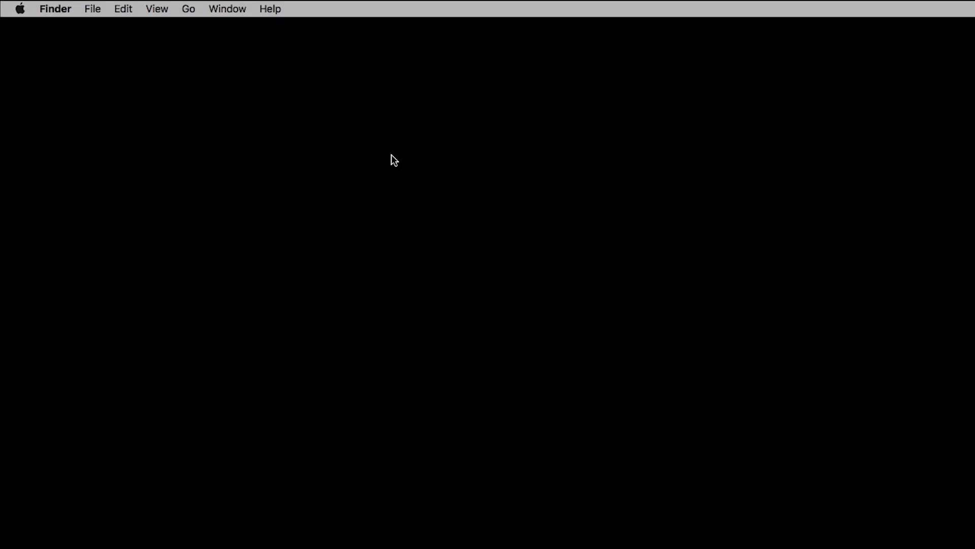
# Launch Canon MF Scan Utility from Applications > Canon MF Utilities.
pyautogui.click(188, 8)
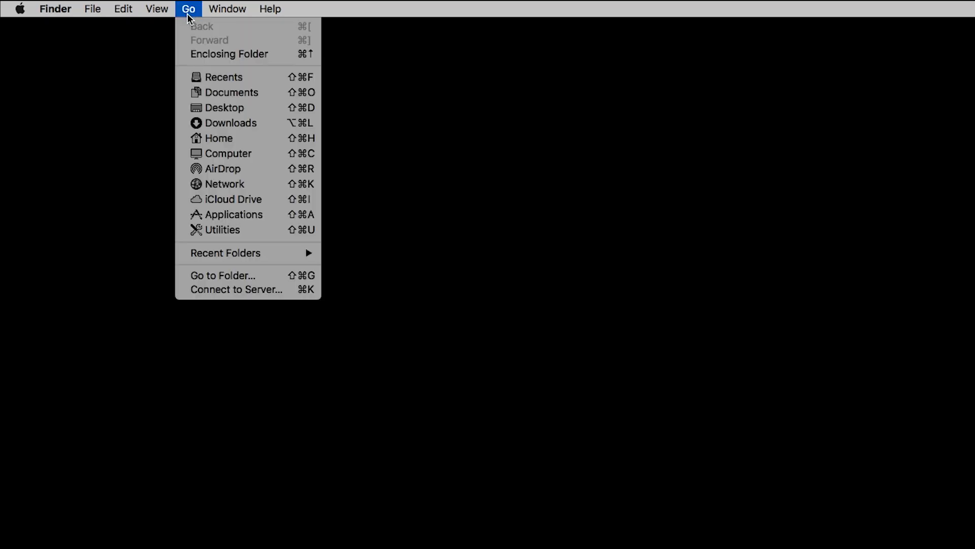
pyautogui.moveTo(233, 213)
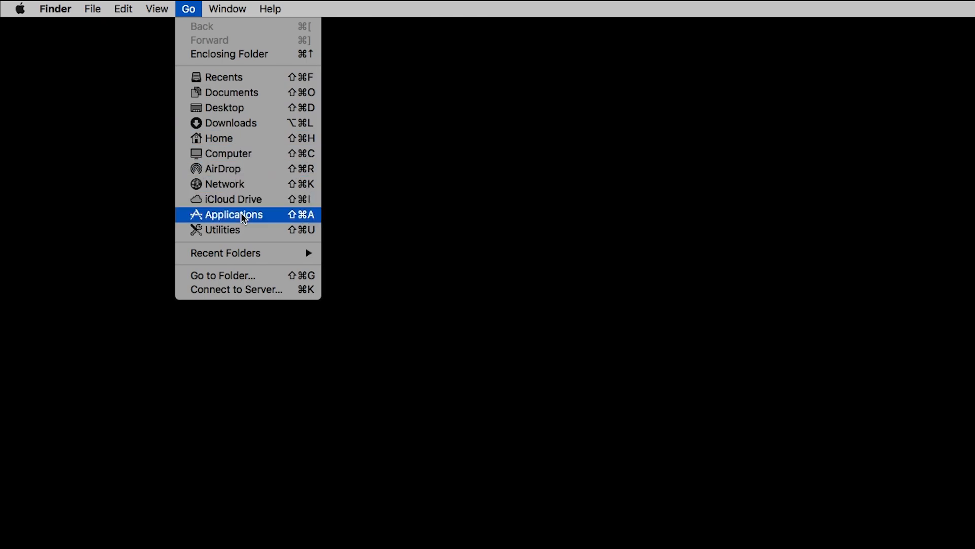
pyautogui.click(233, 214)
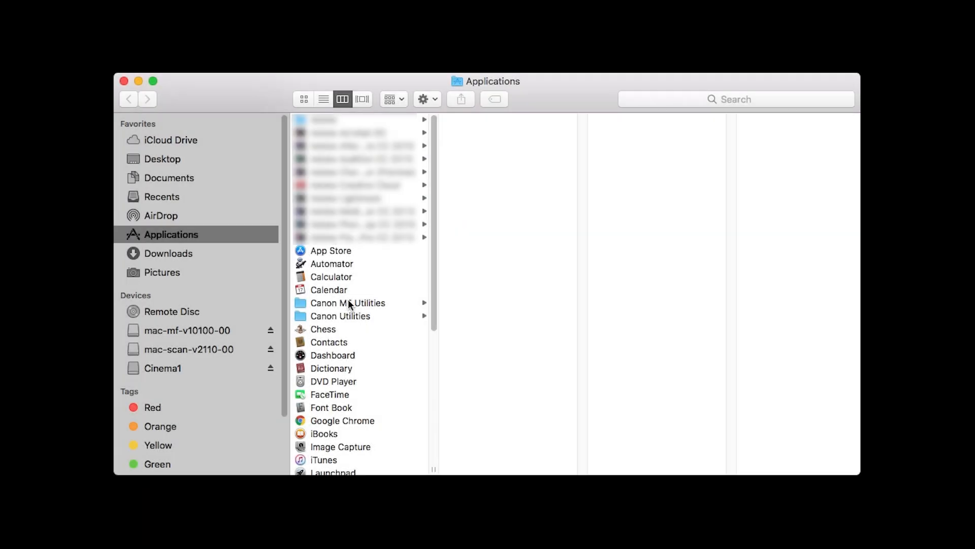
pyautogui.click(347, 303)
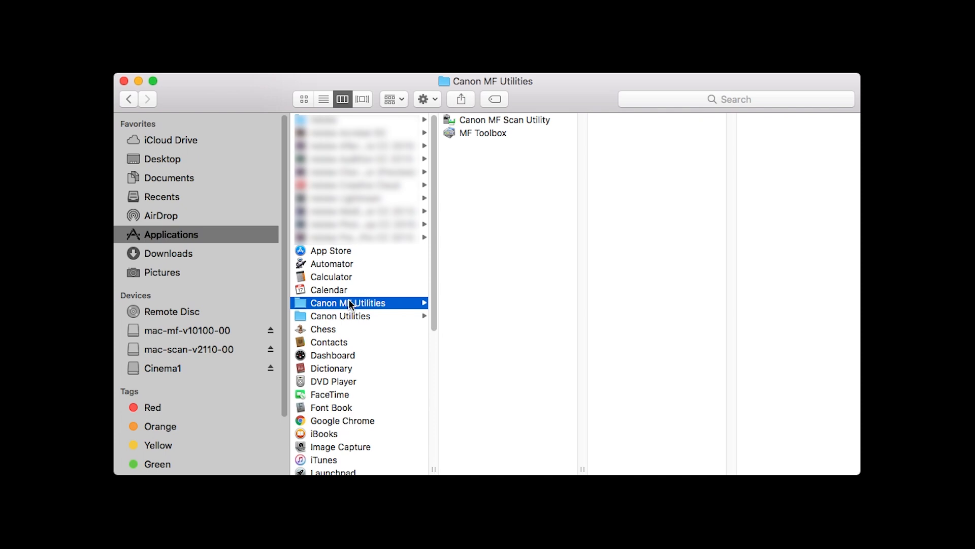
pyautogui.click(504, 120)
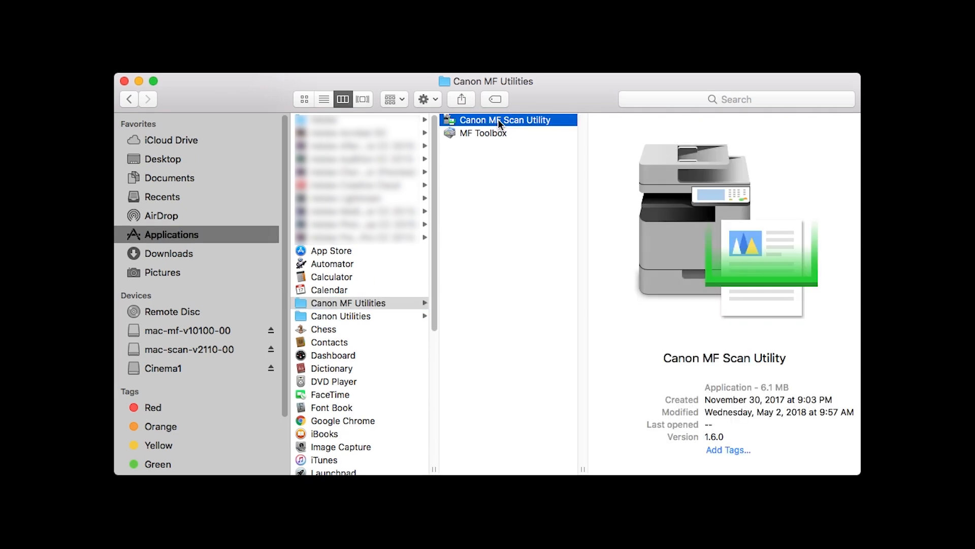
pyautogui.doubleClick(504, 120)
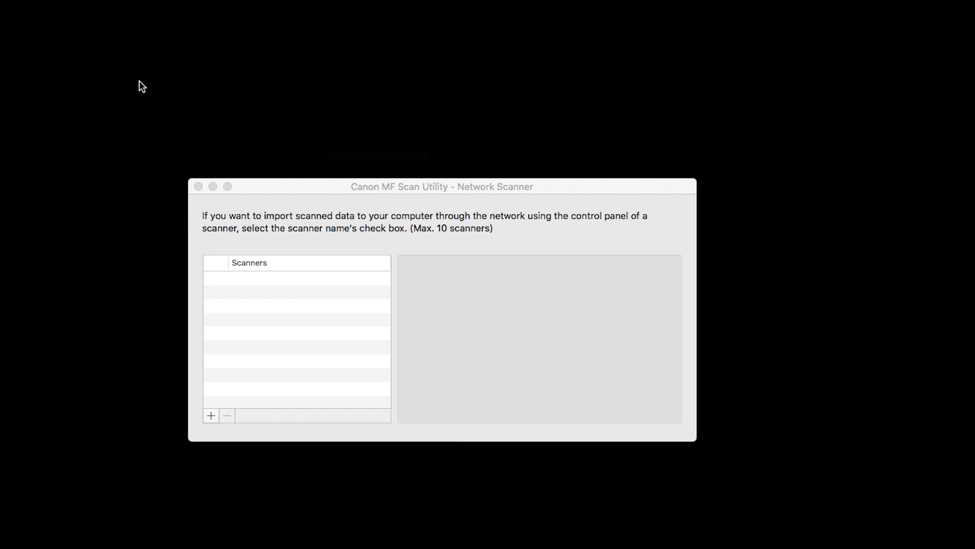
# Add the Bonjour-discovered Canon MF420 Series to the Network Scanner list.
pyautogui.click(211, 415)
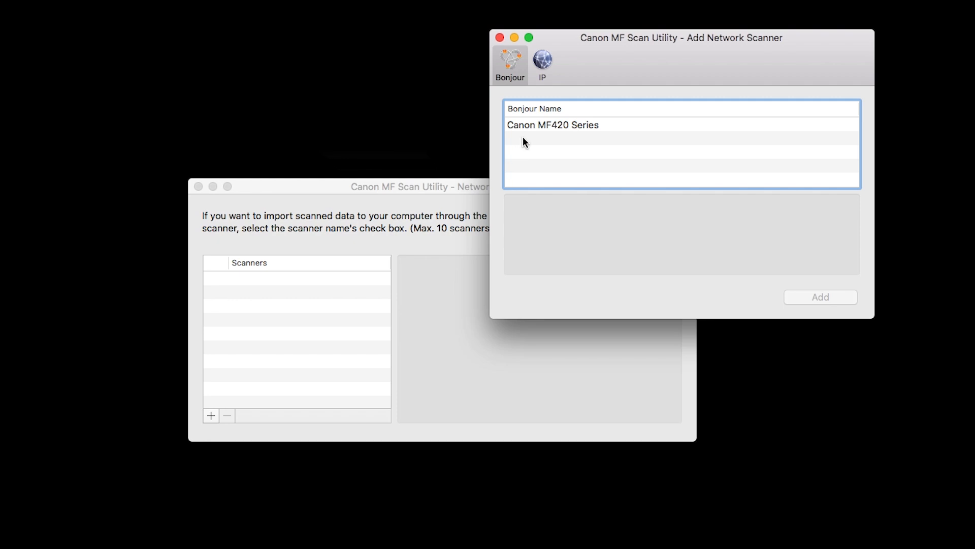
pyautogui.click(552, 124)
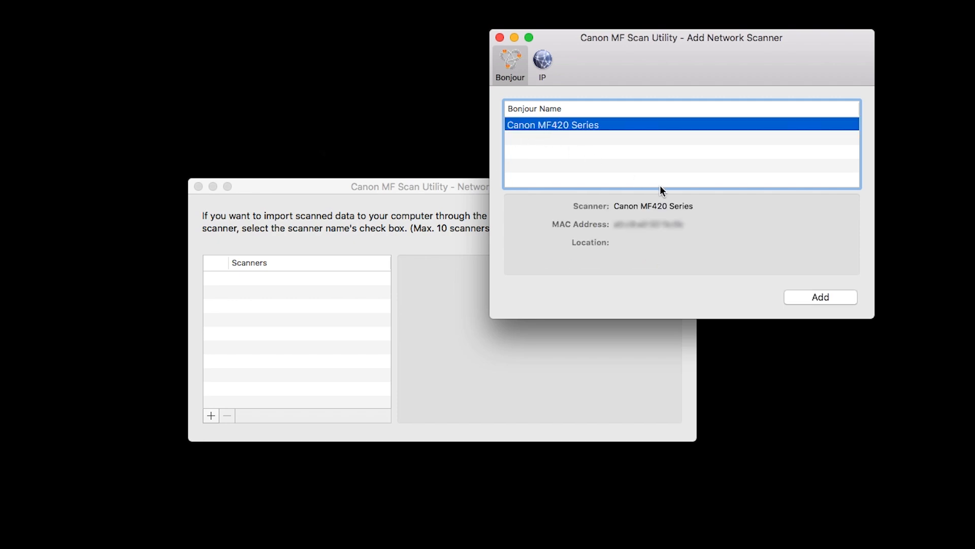
pyautogui.click(820, 296)
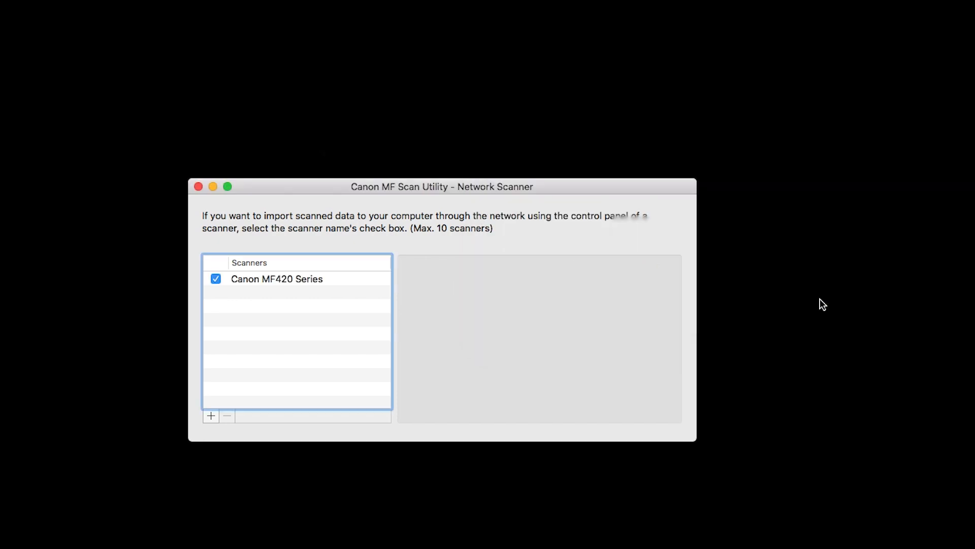
pyautogui.moveTo(288, 217)
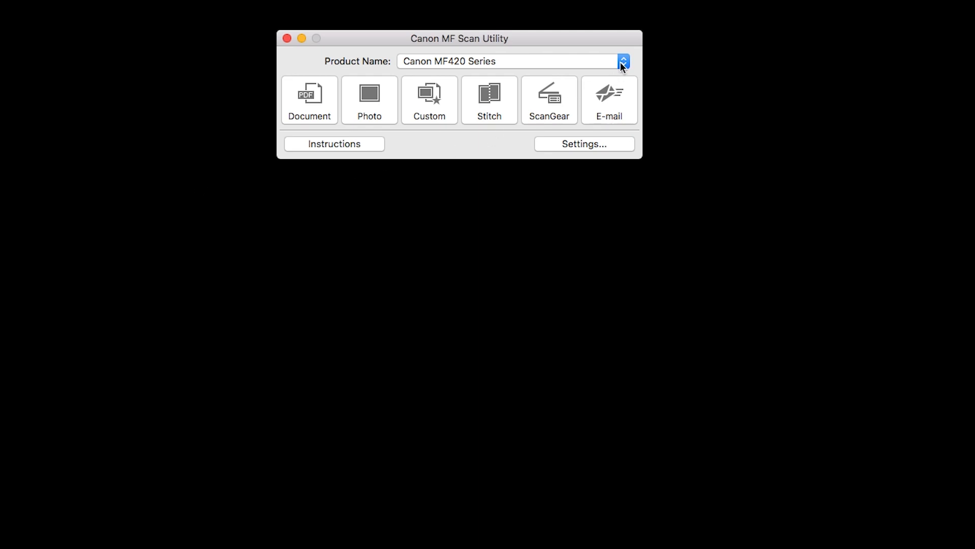
pyautogui.moveTo(596, 65)
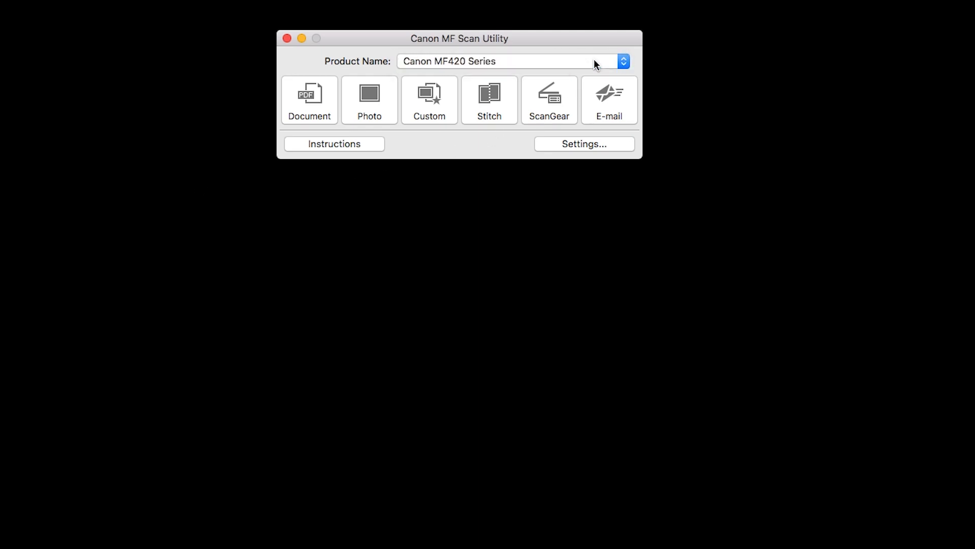